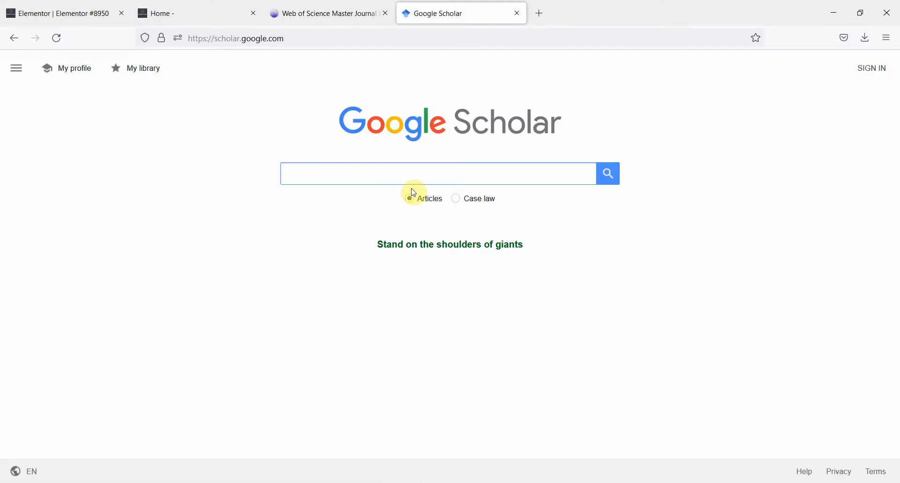
# Step: Search Google Scholar for "Servant Leadership"
pyautogui.write('Serva')
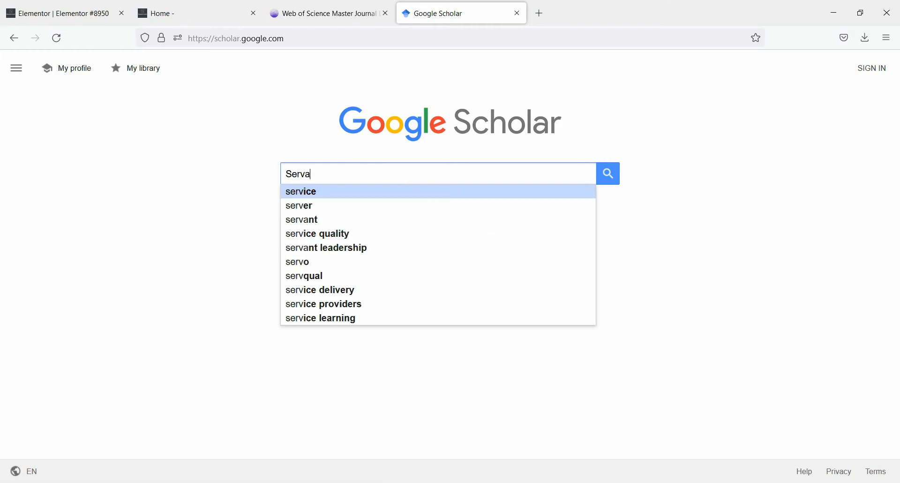
pyautogui.write('nt Le')
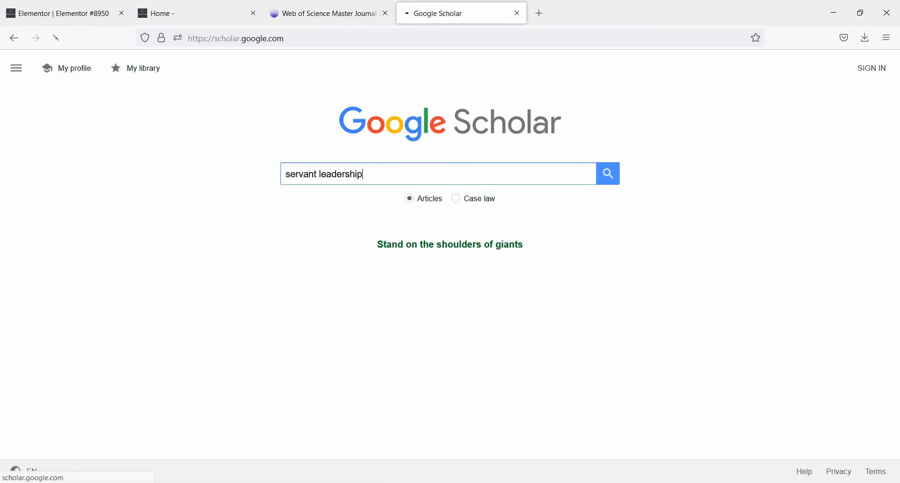
# Step: Browse the first page of servant leadership results down to the pagination and go to page 2
pyautogui.click(607, 173)
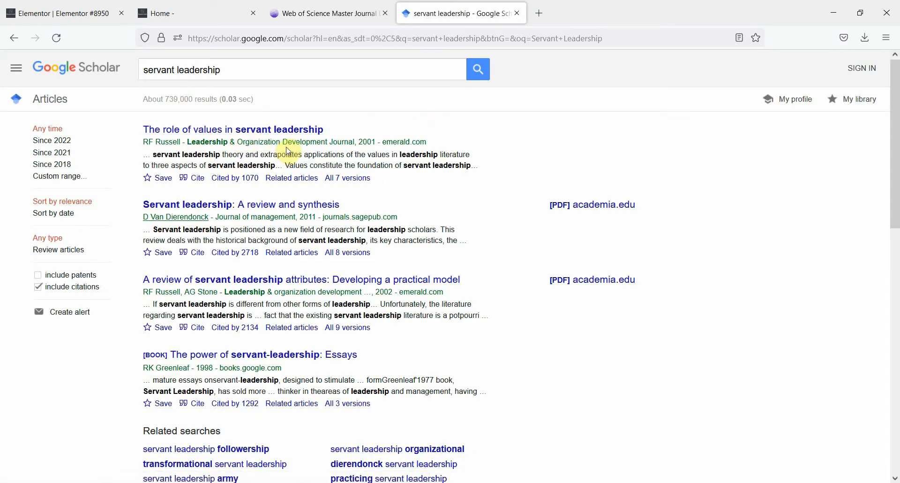
pyautogui.moveTo(318, 144)
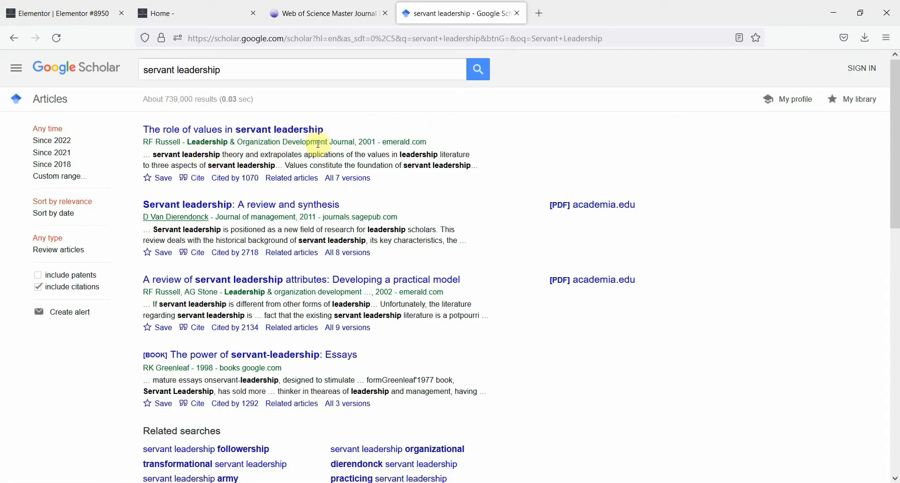
pyautogui.moveTo(405, 150)
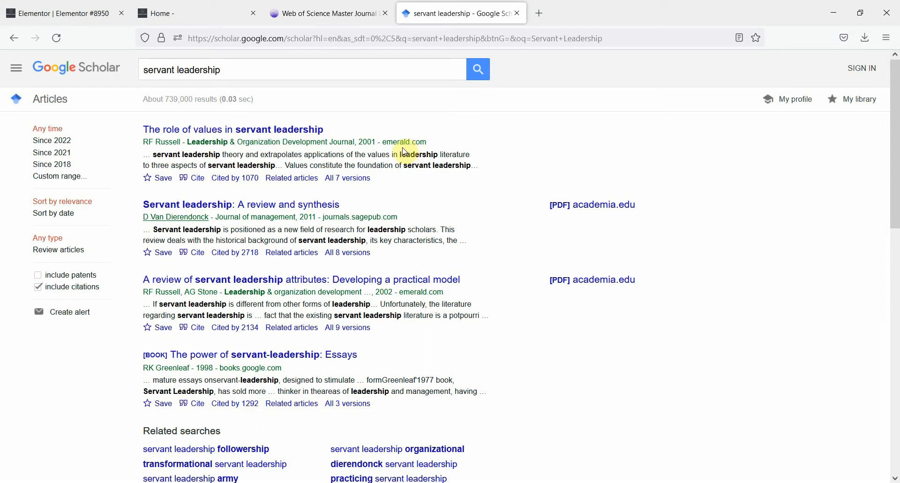
pyautogui.moveTo(201, 189)
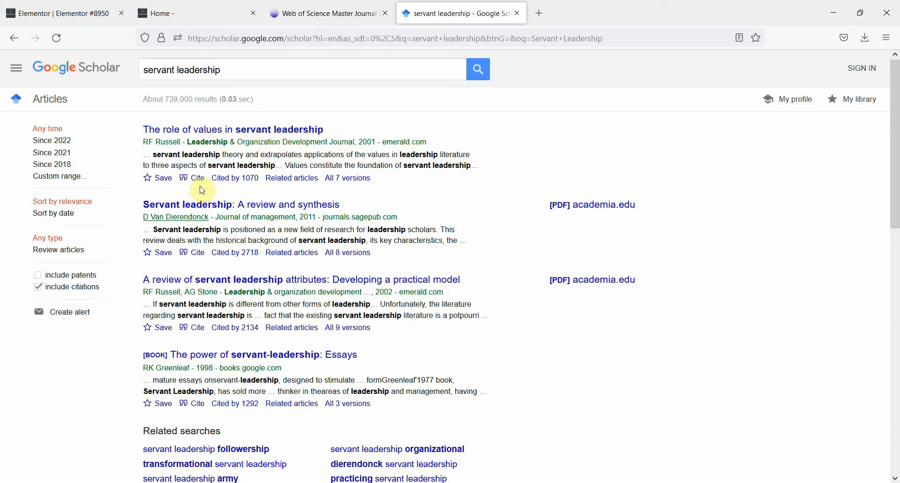
pyautogui.moveTo(268, 220)
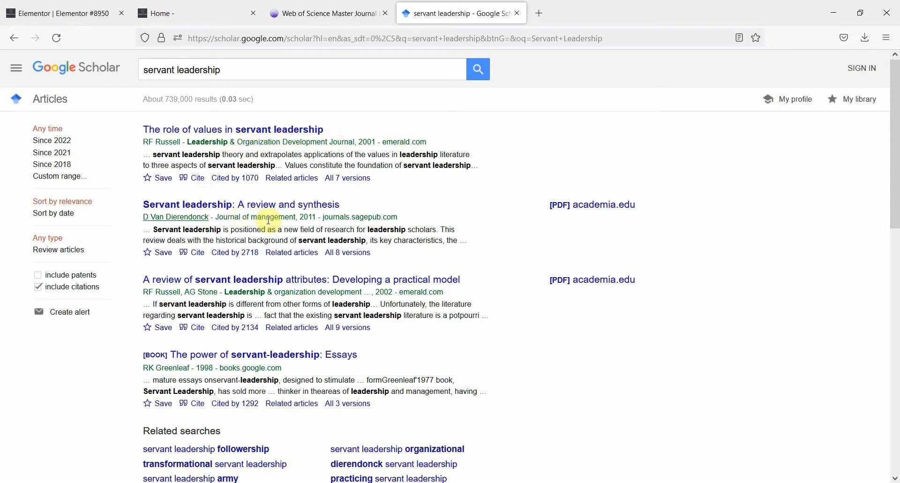
pyautogui.moveTo(246, 379)
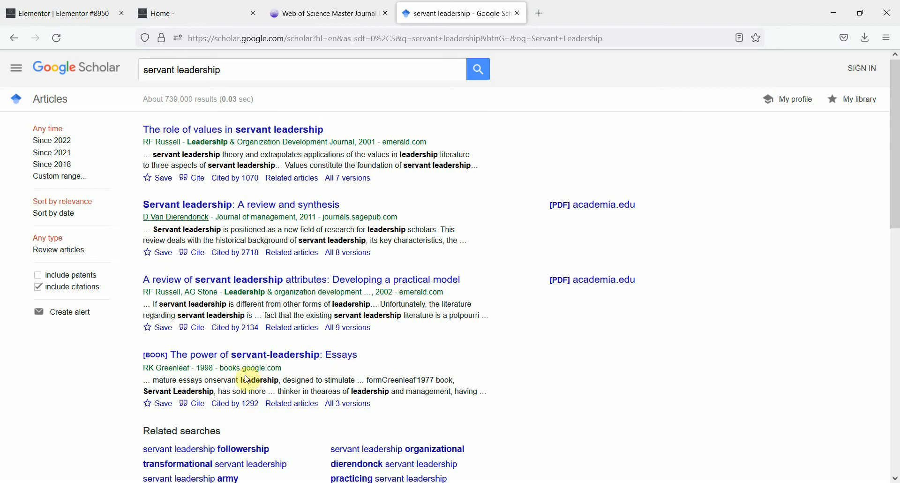
pyautogui.scroll(-3)
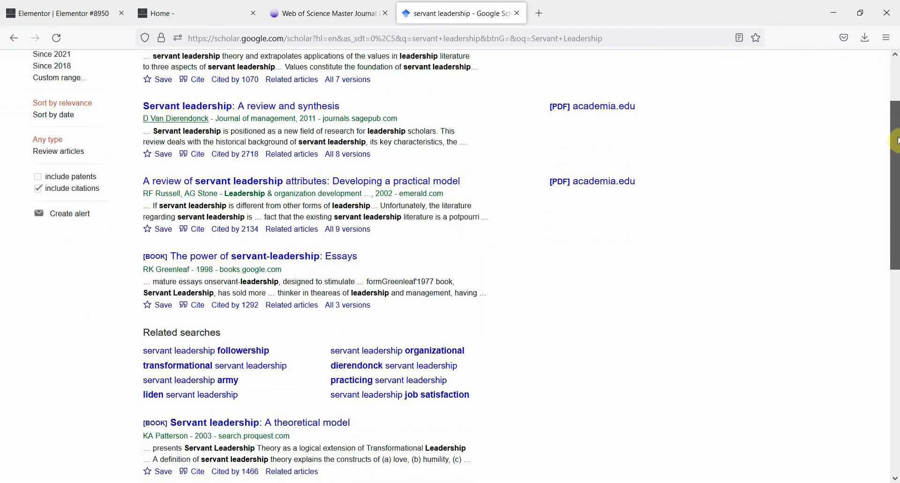
pyautogui.scroll(-3)
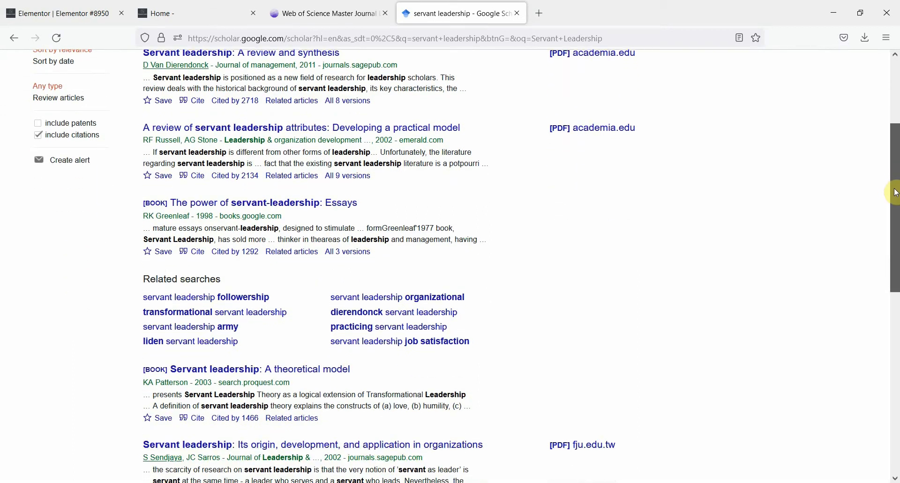
pyautogui.scroll(-3)
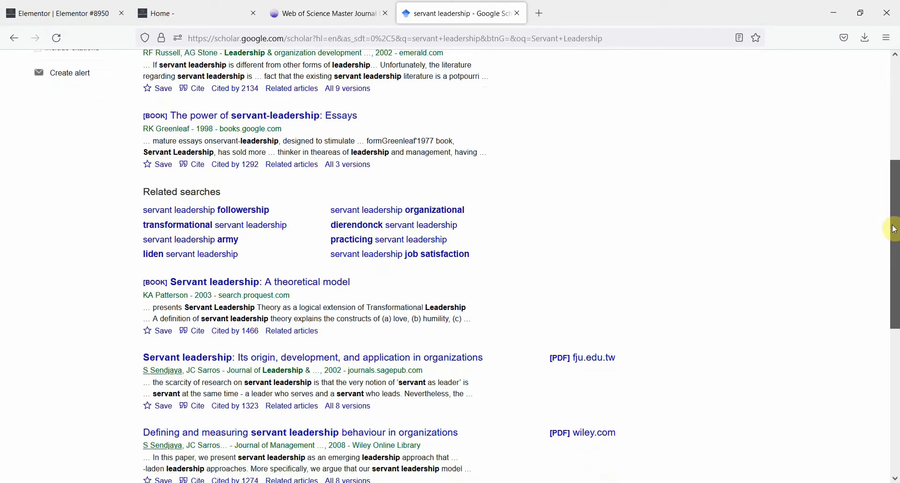
pyautogui.scroll(-3)
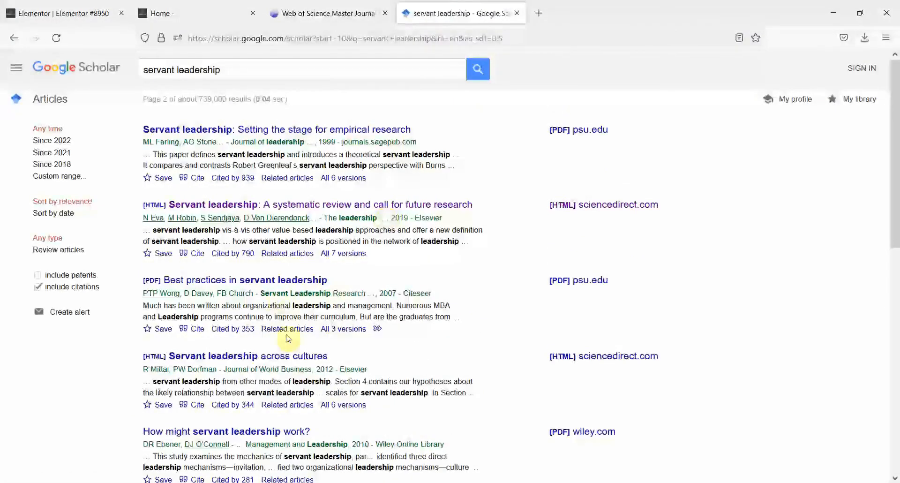
# Step: Copy "Journal of Management Research" from the leadership styles and servant leadership result
pyautogui.scroll(-3)
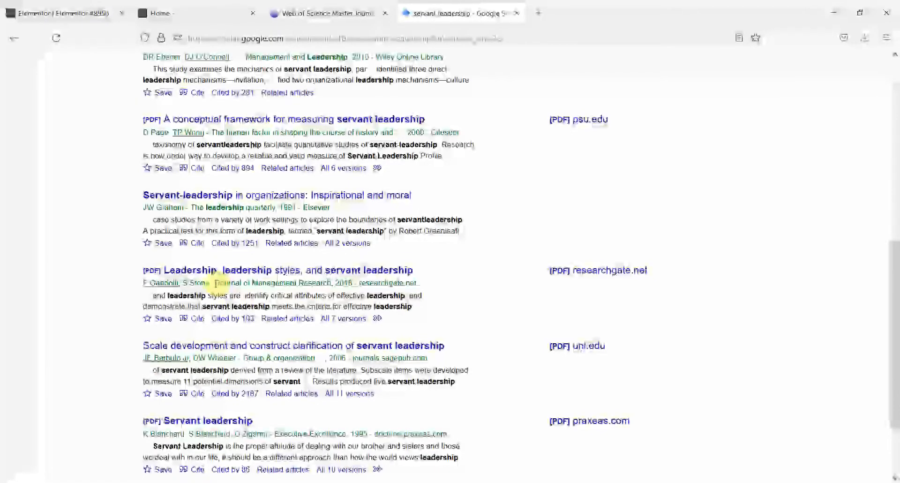
pyautogui.doubleClick(270, 283)
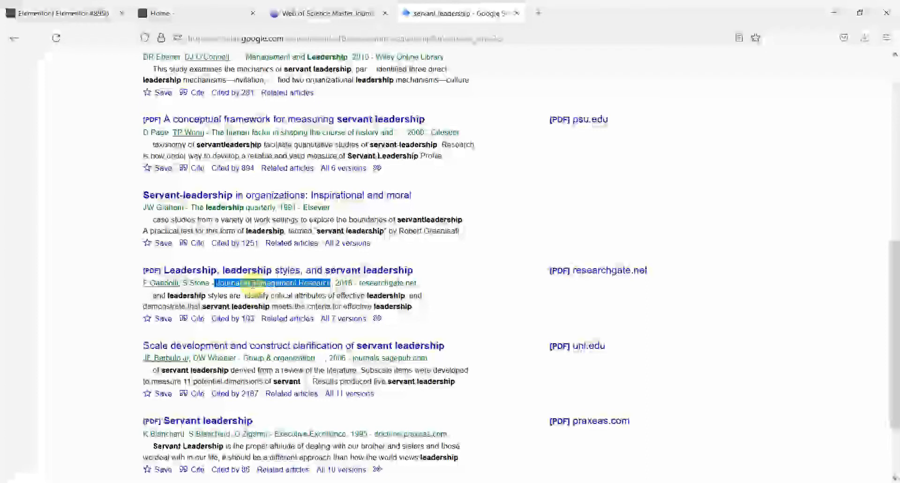
pyautogui.moveTo(275, 256)
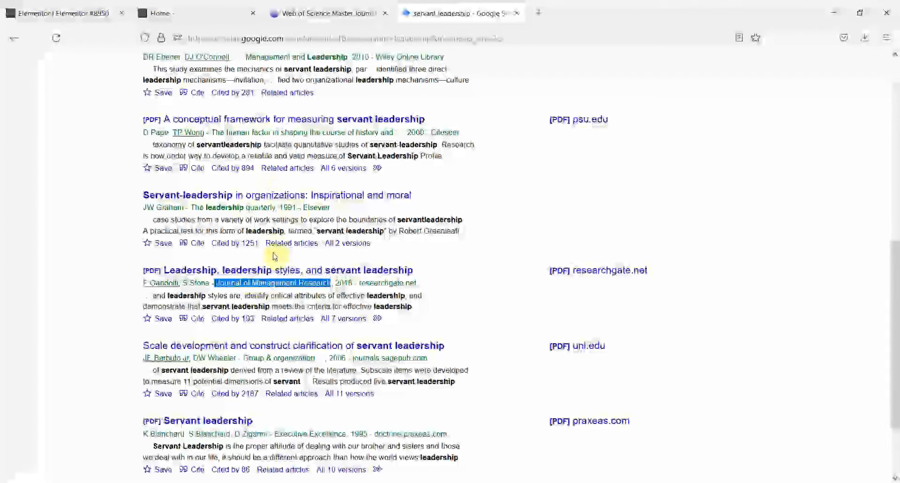
pyautogui.rightClick(275, 282)
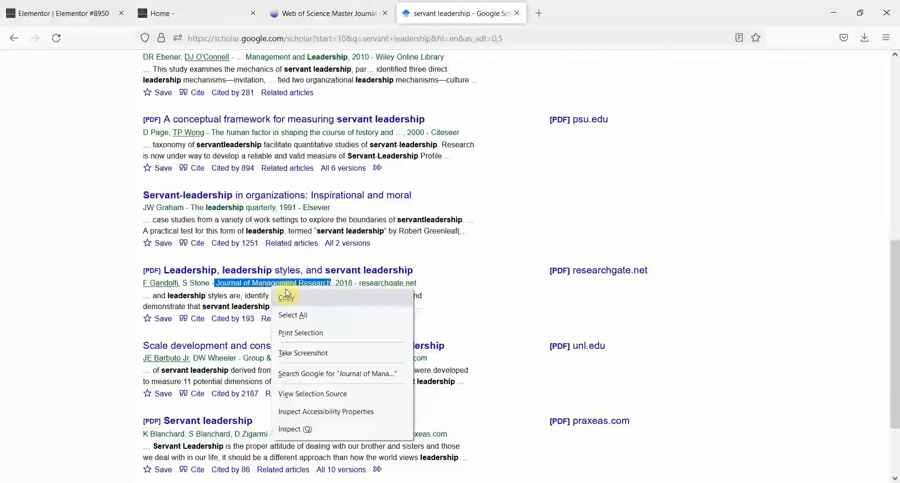
pyautogui.click(322, 13)
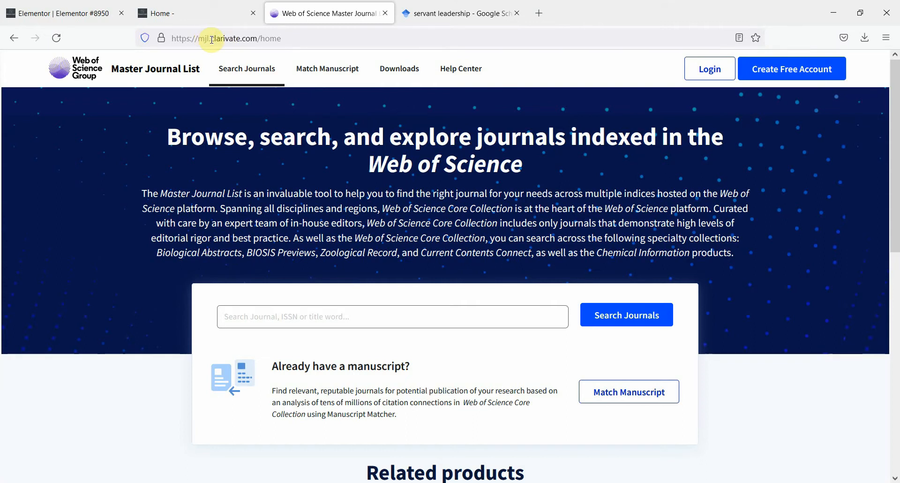
pyautogui.moveTo(443, 296)
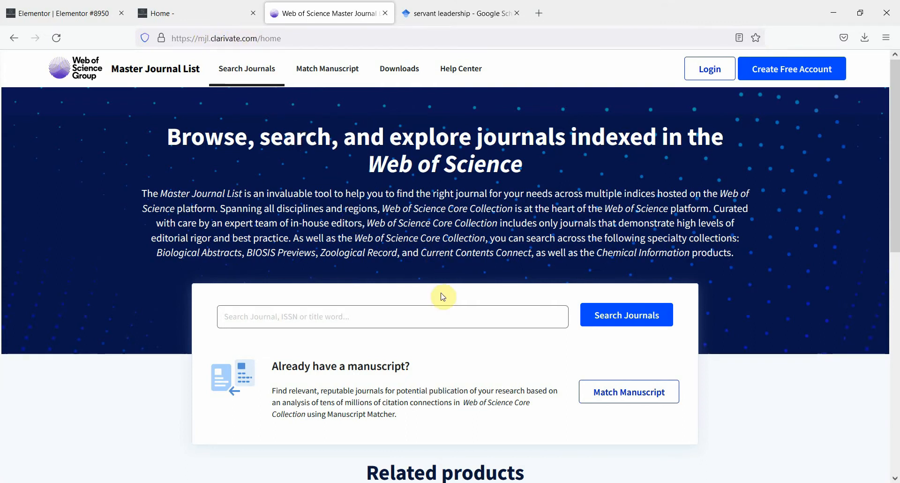
# Step: Search the Master Journal List for Journal of Management Research, returning 22,161 matches
pyautogui.click(392, 316)
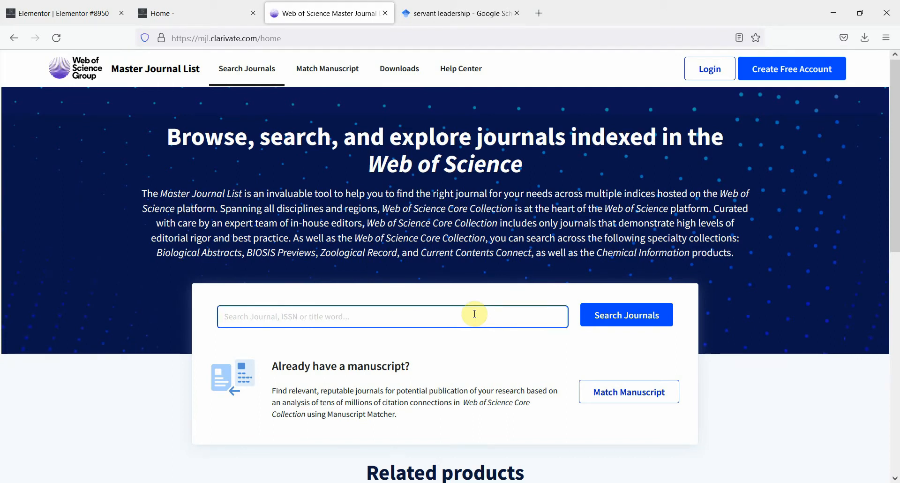
pyautogui.write('Journal of Management Research')
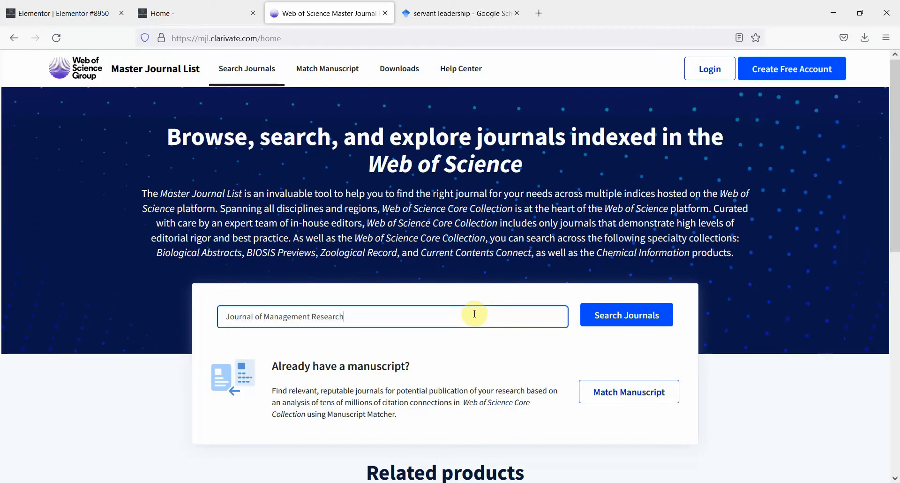
pyautogui.click(626, 315)
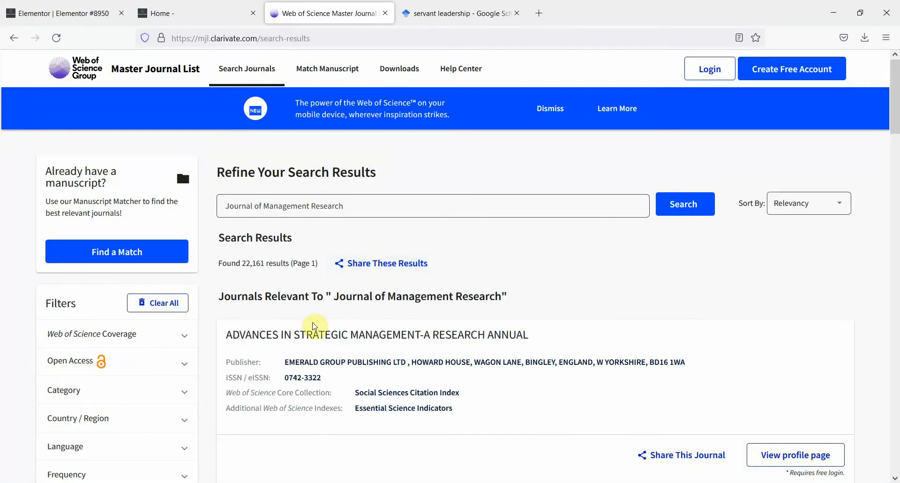
pyautogui.moveTo(389, 291)
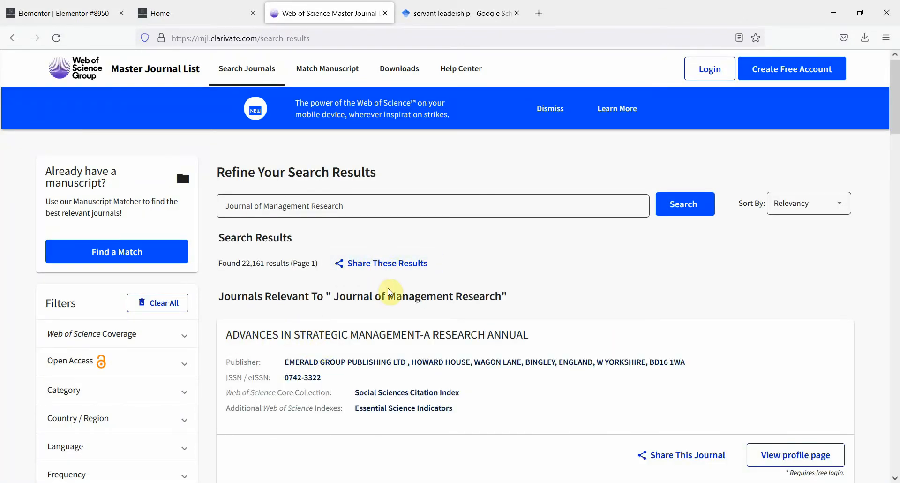
pyautogui.moveTo(894, 115)
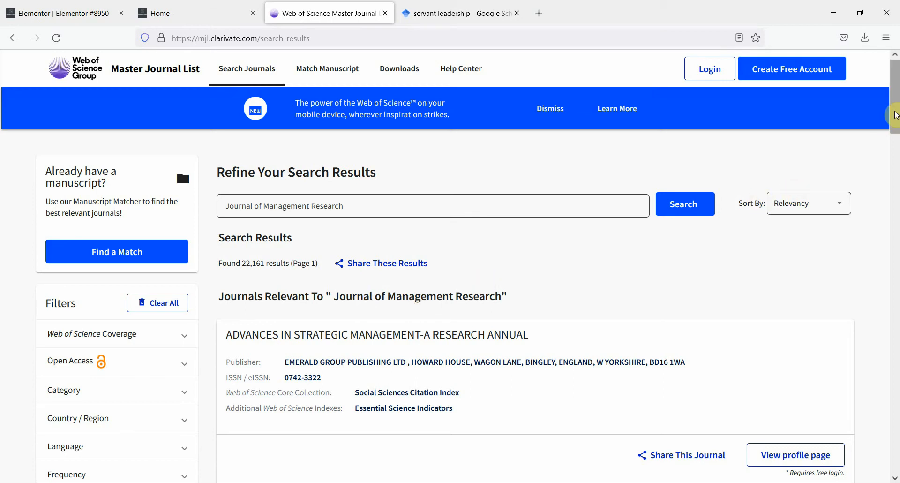
# Step: Review the Journal of Management Research matches to the end of the list
pyautogui.scroll(-3)
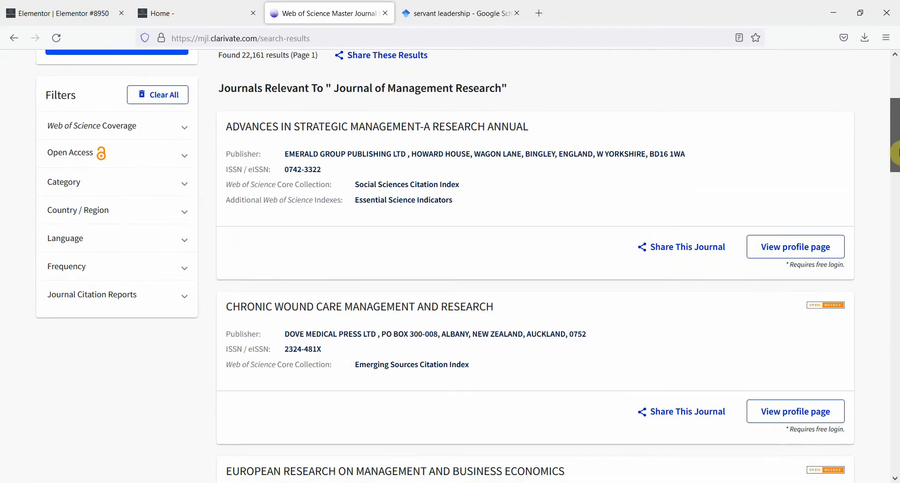
pyautogui.scroll(-3)
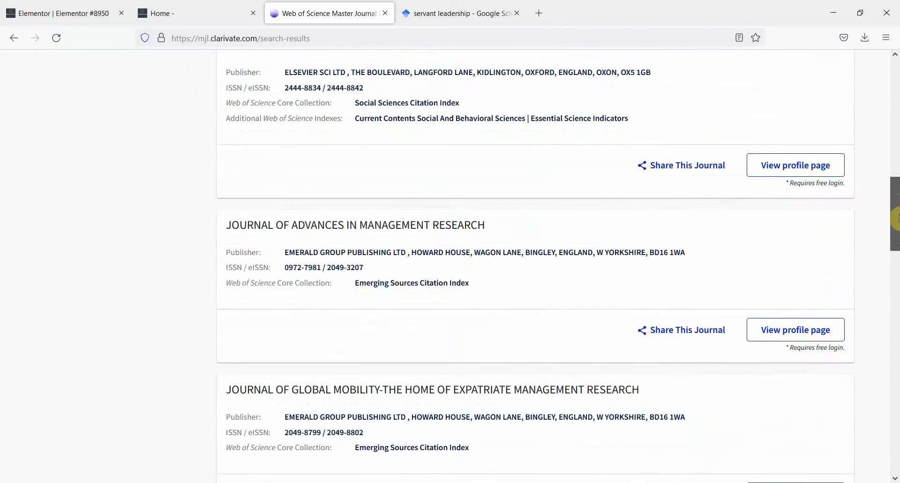
pyautogui.scroll(-3)
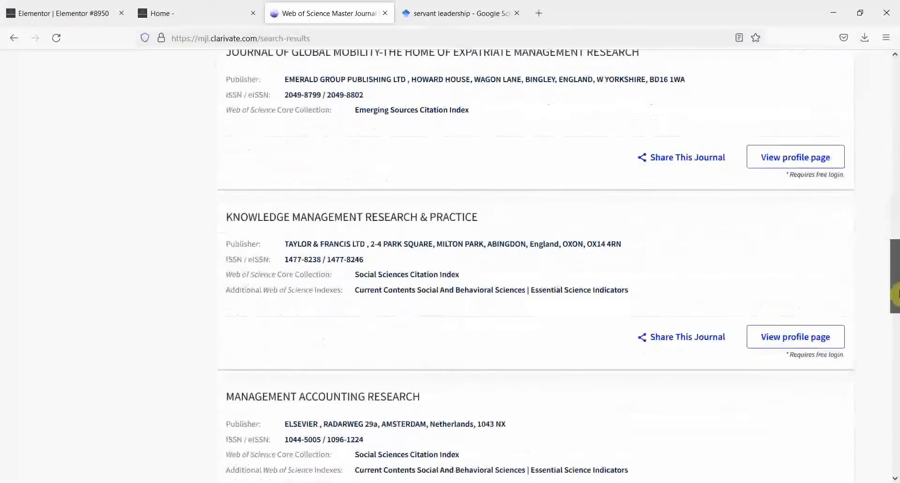
pyautogui.scroll(-3)
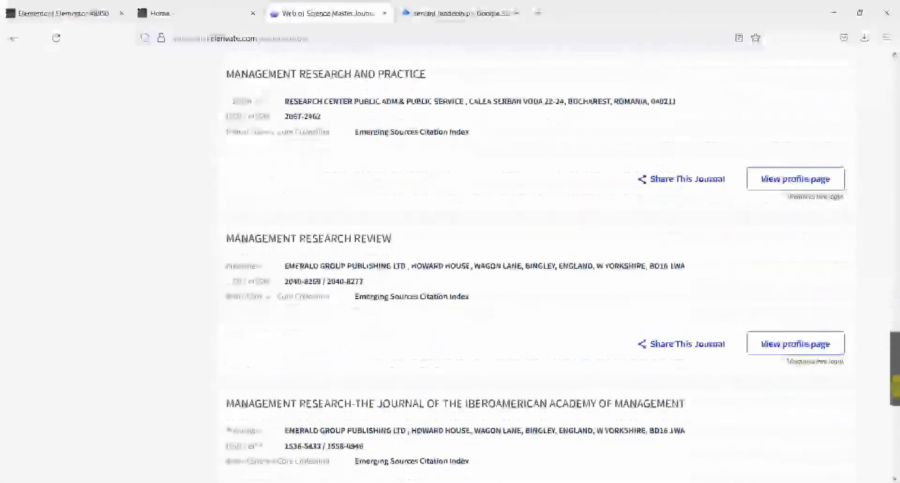
pyautogui.scroll(-3)
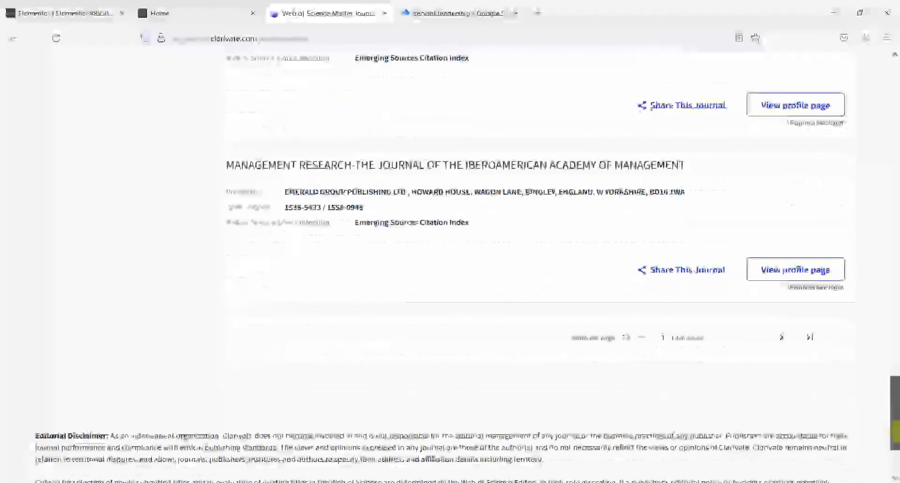
pyautogui.scroll(3)
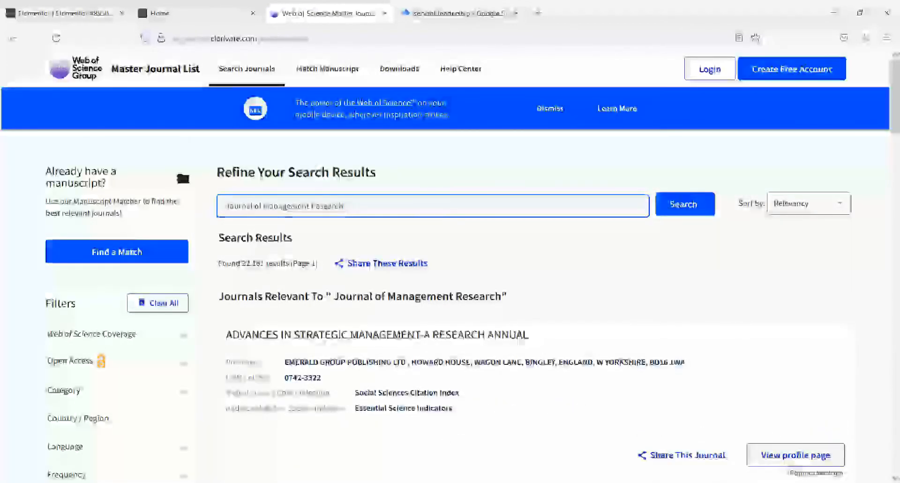
# Step: Search the exact quoted title, find 0 results, and clear the search field
pyautogui.click(683, 203)
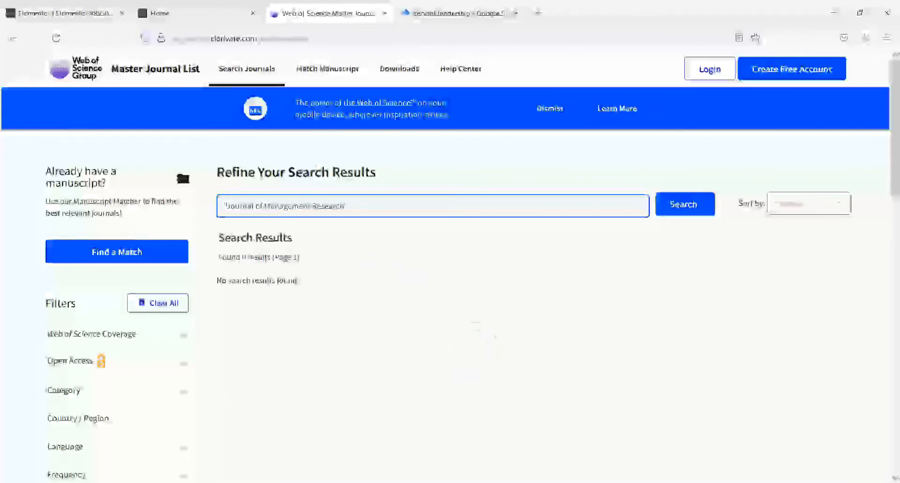
pyautogui.click(350, 206)
pyautogui.write('"')
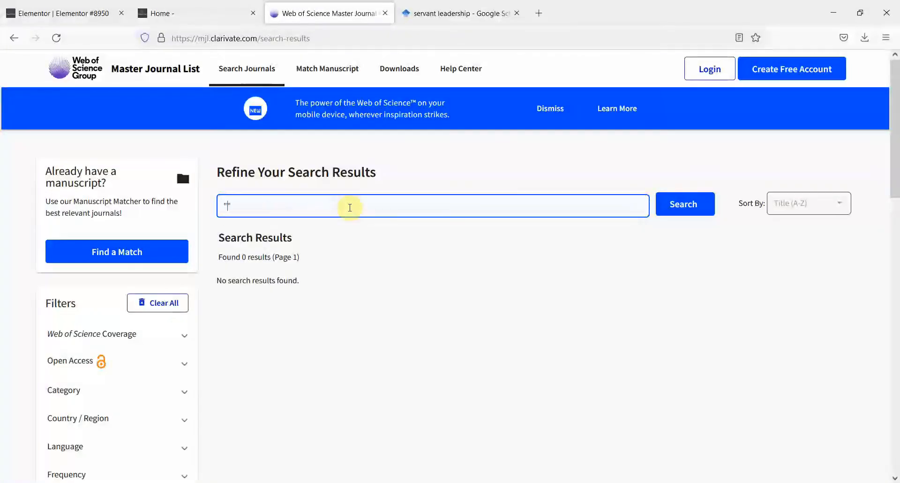
# Step: Copy "The leadership quarterly" from the Graham 1991 Scholar result and return to the journal list
pyautogui.click(460, 12)
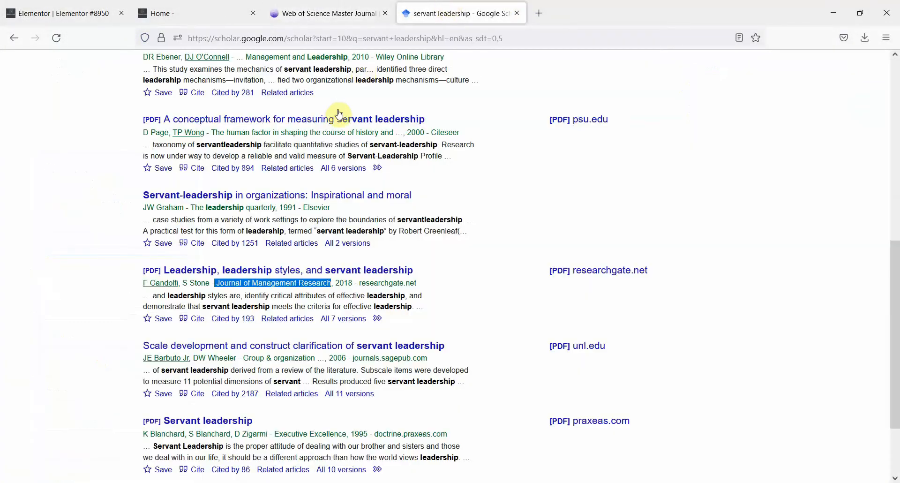
pyautogui.moveTo(617, 218)
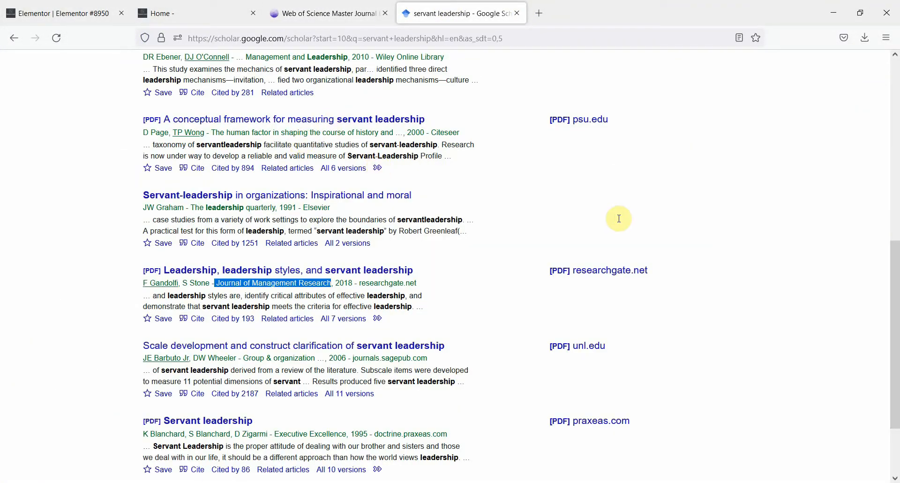
pyautogui.moveTo(192, 207)
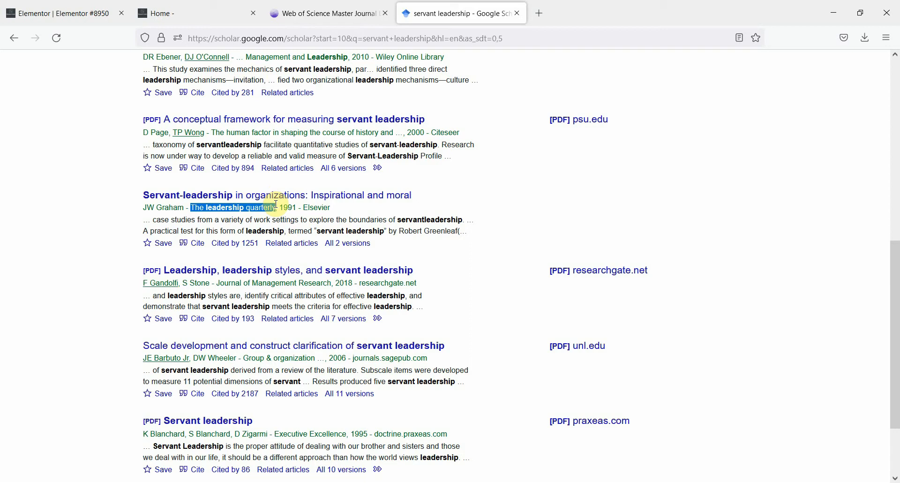
pyautogui.click(327, 13)
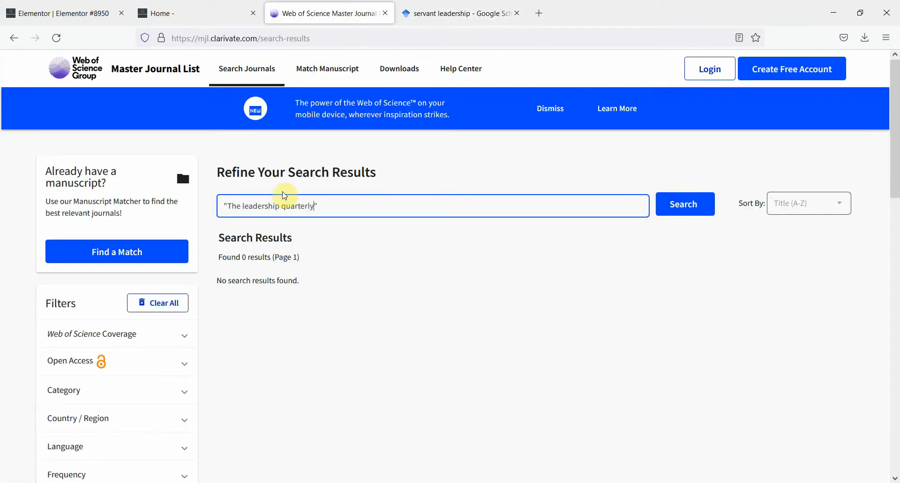
# Step: Search the Master Journal List for The leadership quarterly and find LEADERSHIP QUARTERLY in SSCI
pyautogui.click(683, 203)
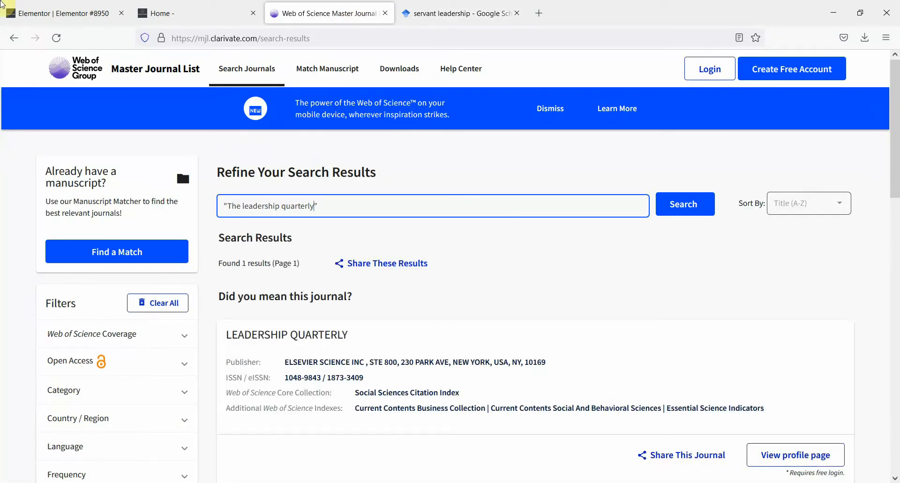
pyautogui.moveTo(275, 341)
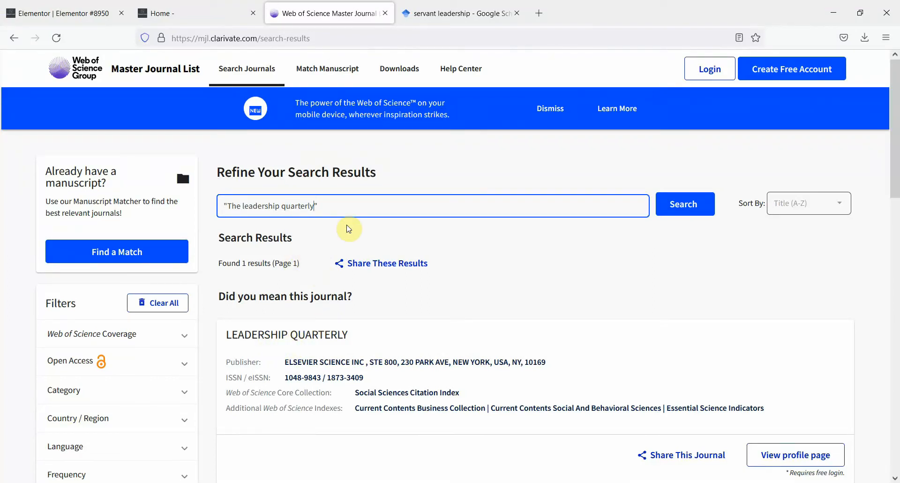
pyautogui.write('"Journal of Management Research"')
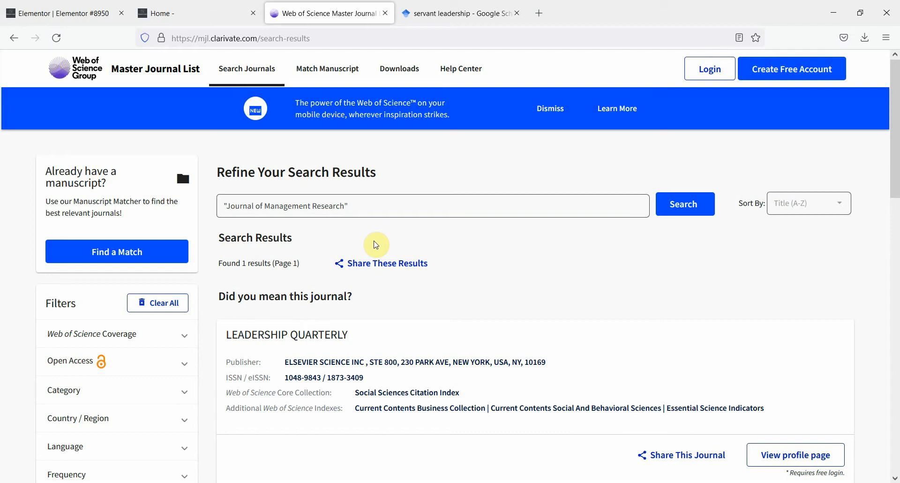
pyautogui.moveTo(341, 356)
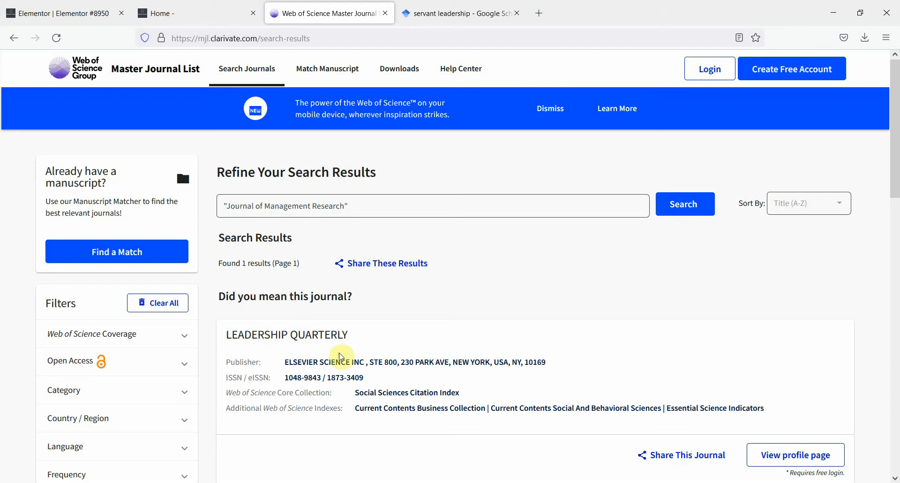
pyautogui.moveTo(265, 387)
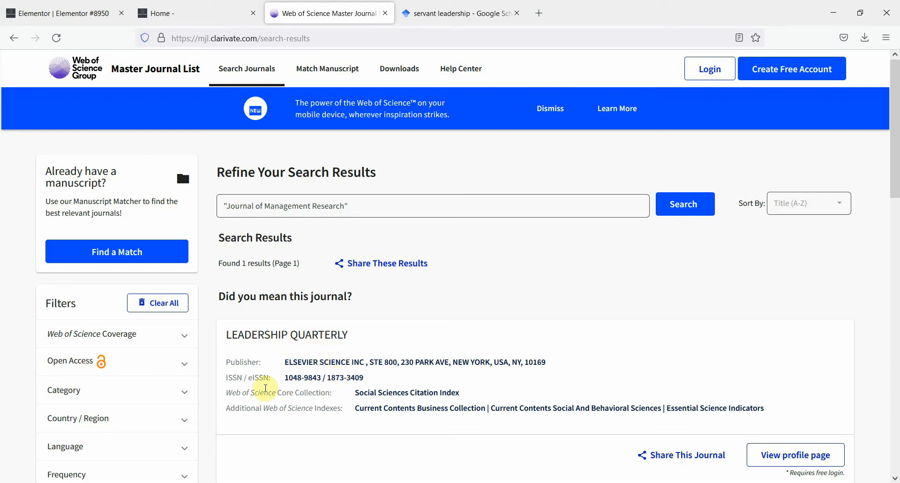
pyautogui.moveTo(428, 394)
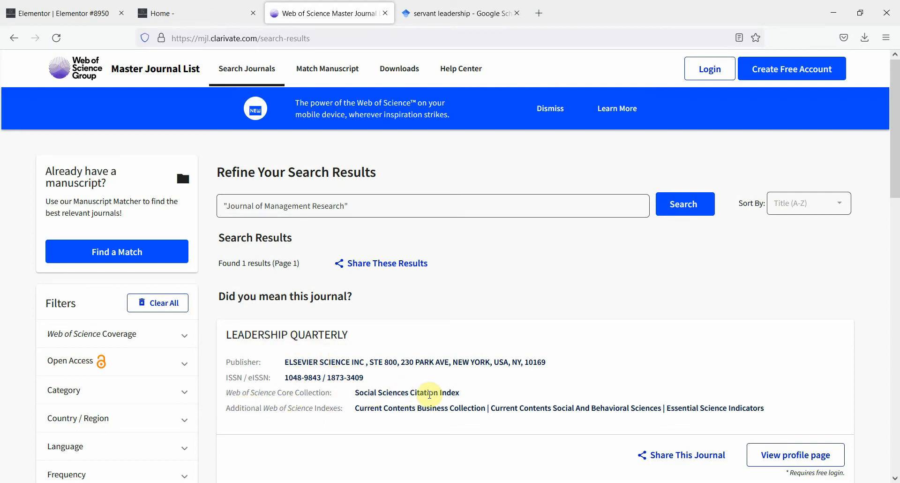
pyautogui.moveTo(333, 408)
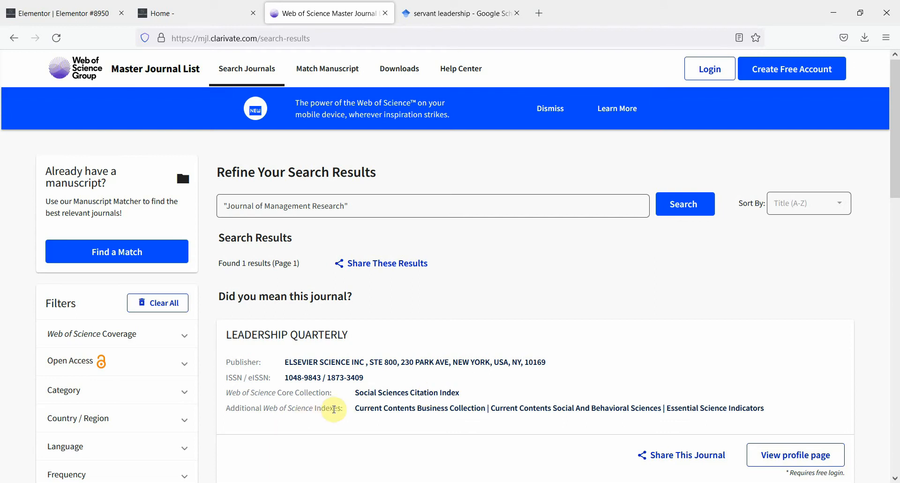
pyautogui.moveTo(410, 410)
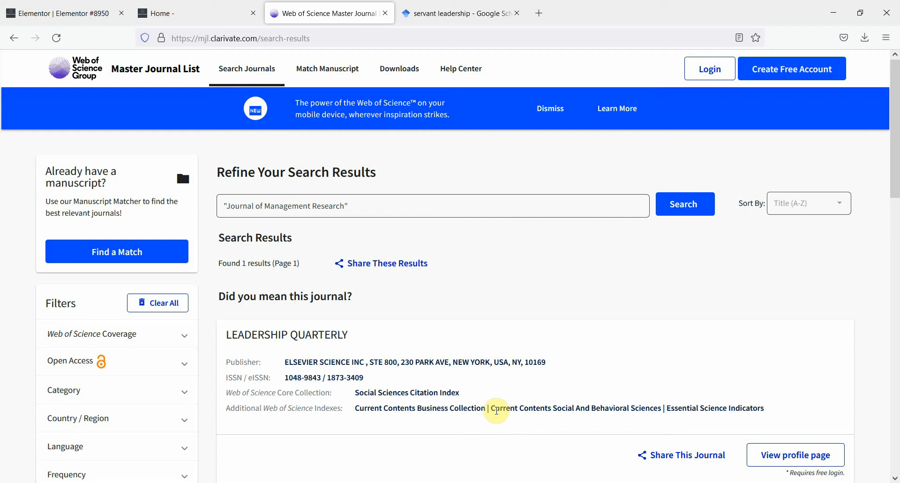
pyautogui.moveTo(322, 362)
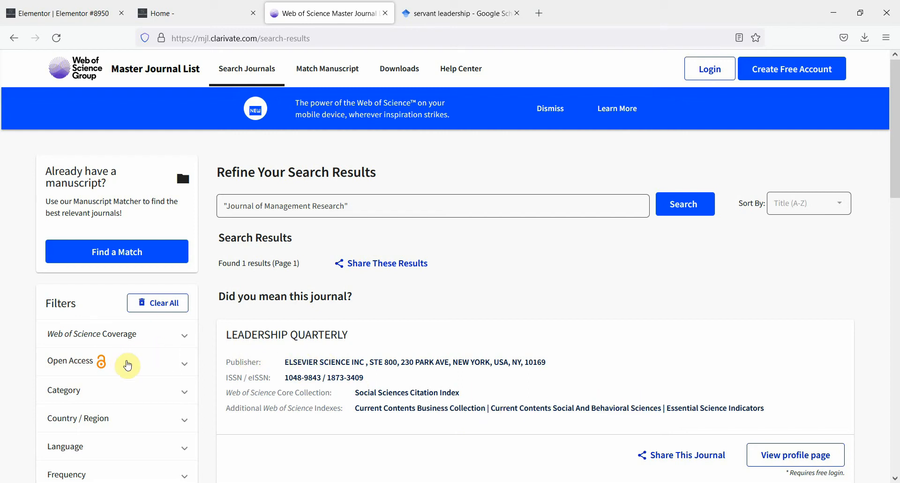
# Step: Expand the Open Access filter, clear the search, and return to the Master Journal List home page
pyautogui.click(185, 364)
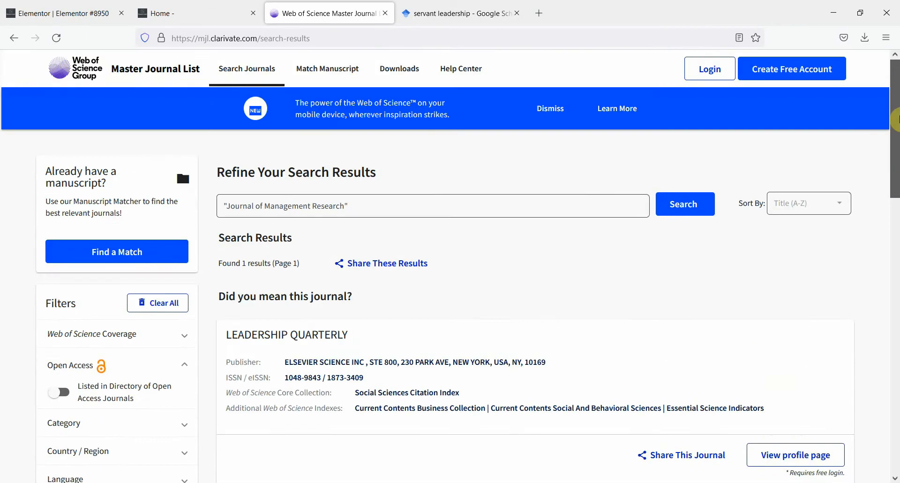
pyautogui.click(426, 205)
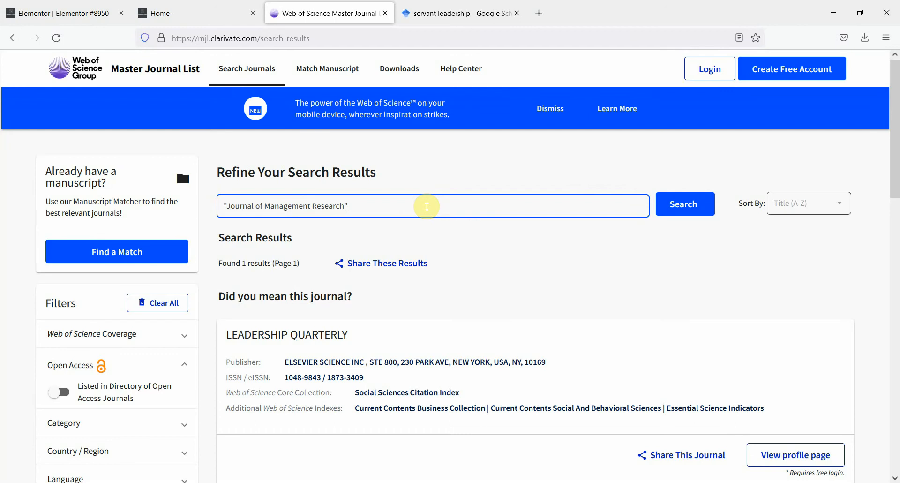
pyautogui.click(155, 69)
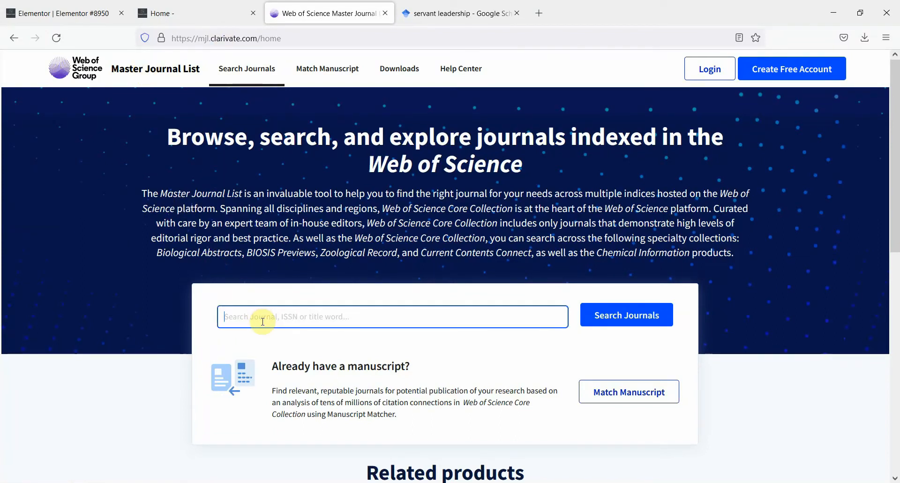
pyautogui.write('Leader')
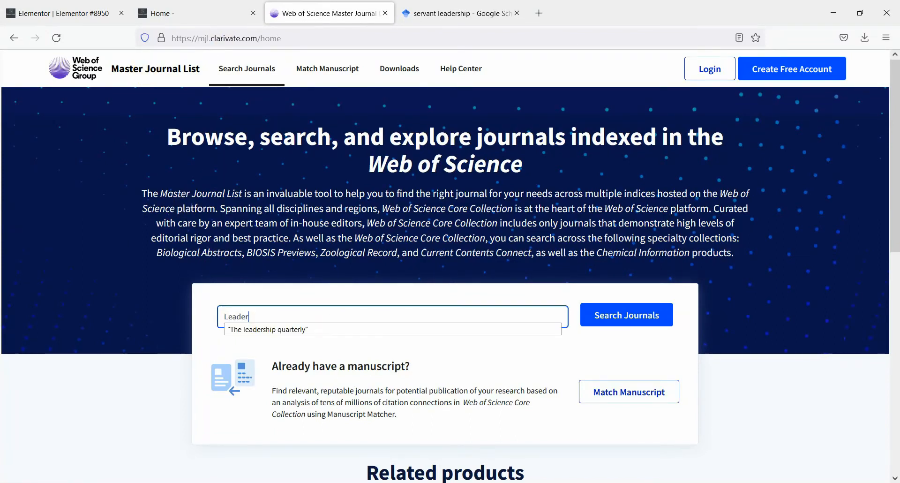
pyautogui.click(625, 315)
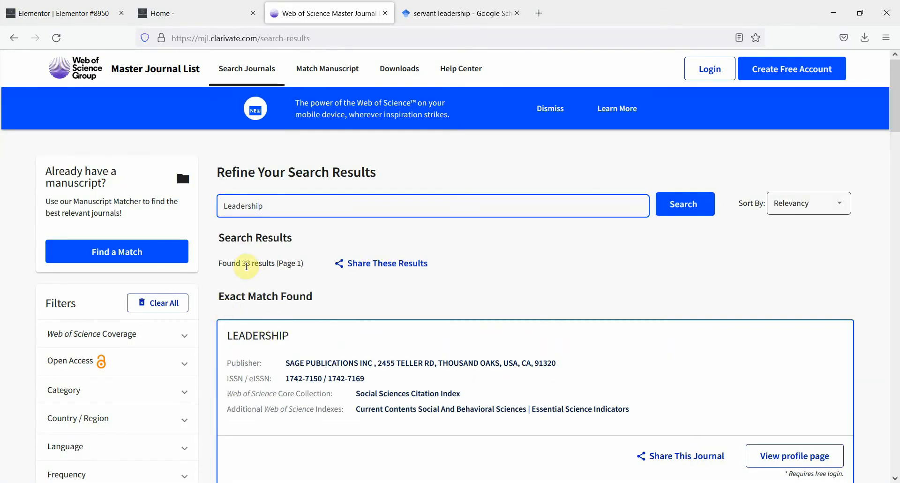
pyautogui.moveTo(306, 272)
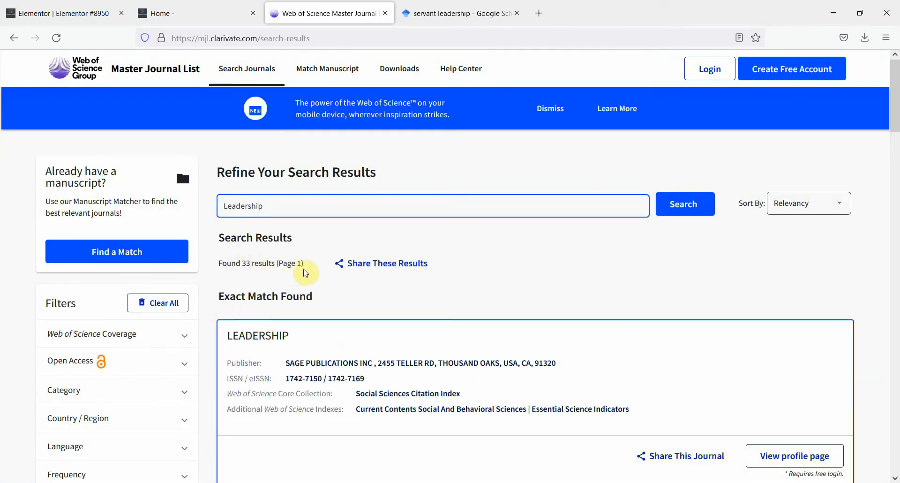
pyautogui.moveTo(277, 377)
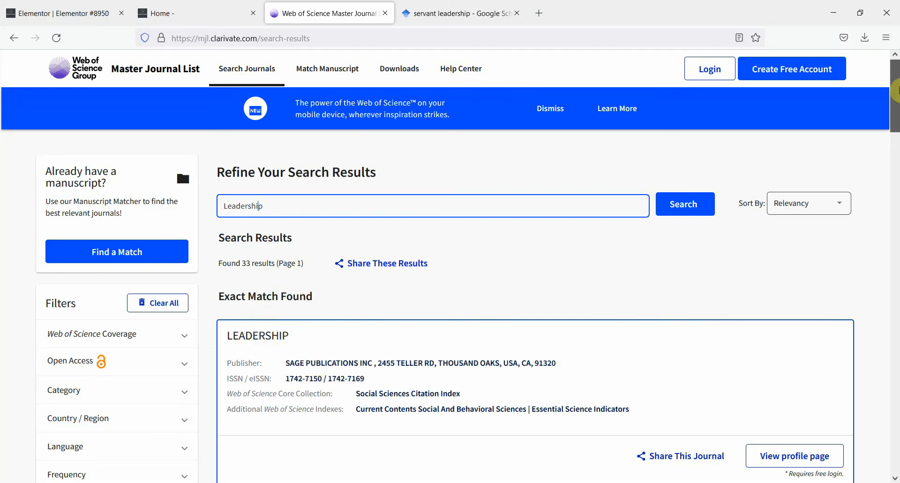
pyautogui.scroll(-3)
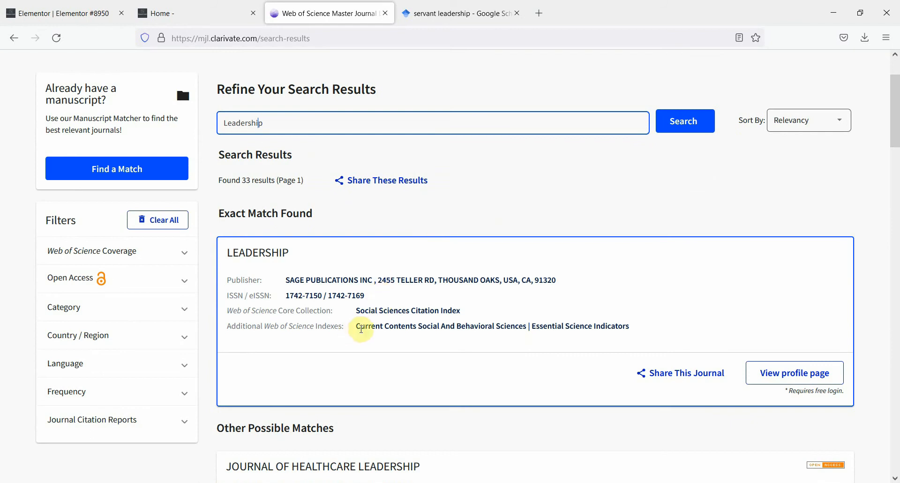
pyautogui.moveTo(368, 313)
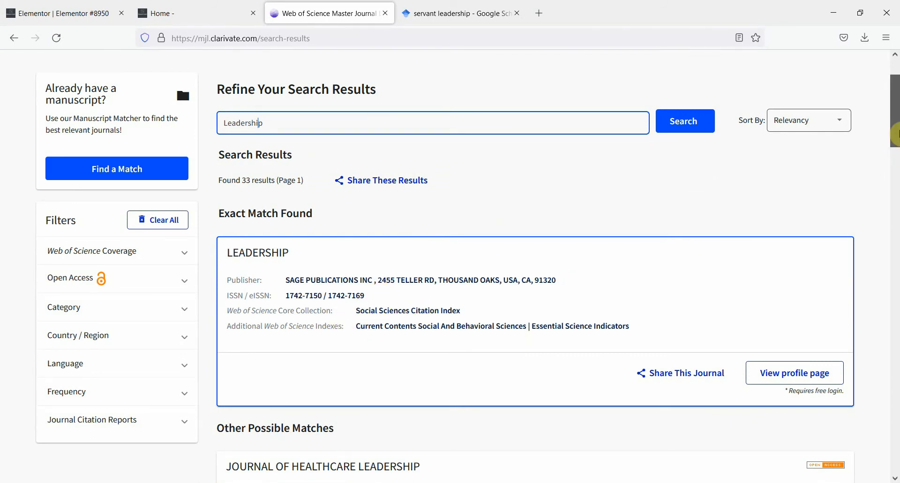
pyautogui.scroll(-3)
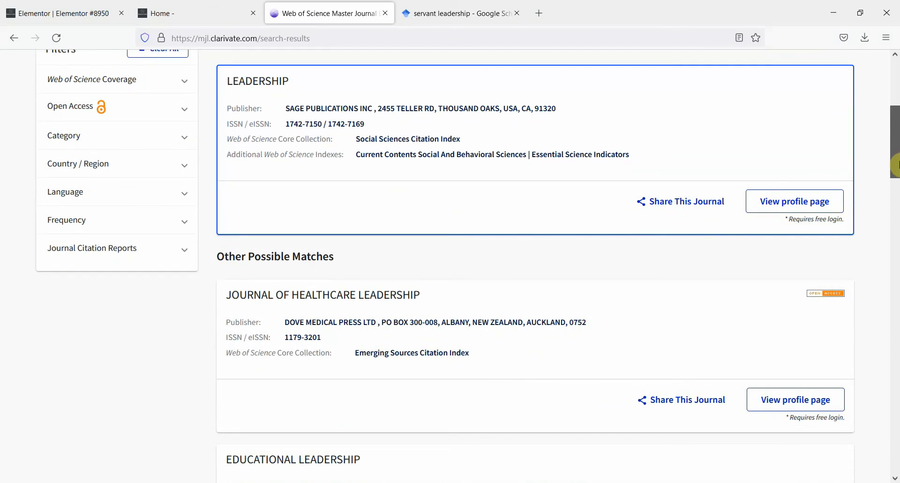
pyautogui.scroll(-3)
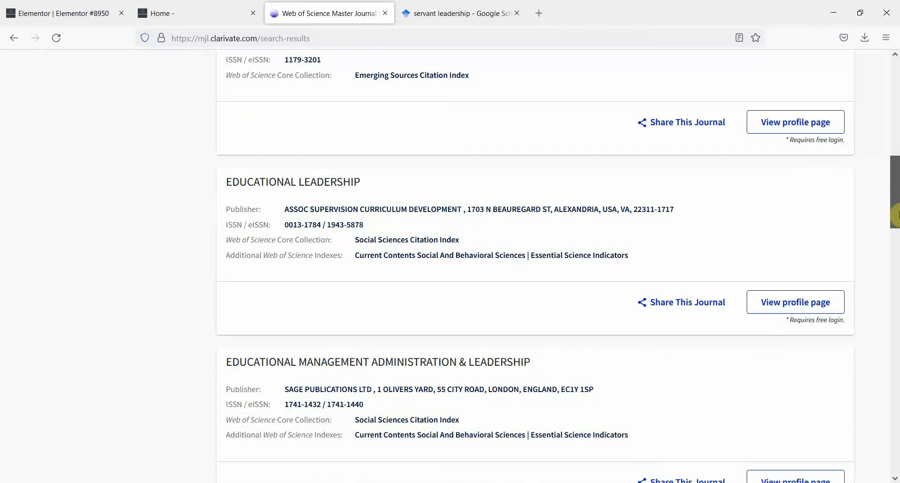
pyautogui.scroll(-3)
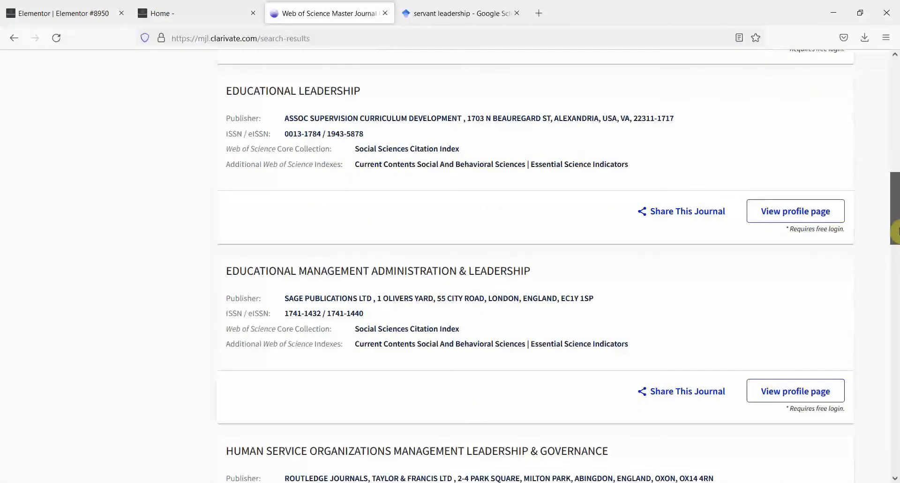
pyautogui.scroll(-3)
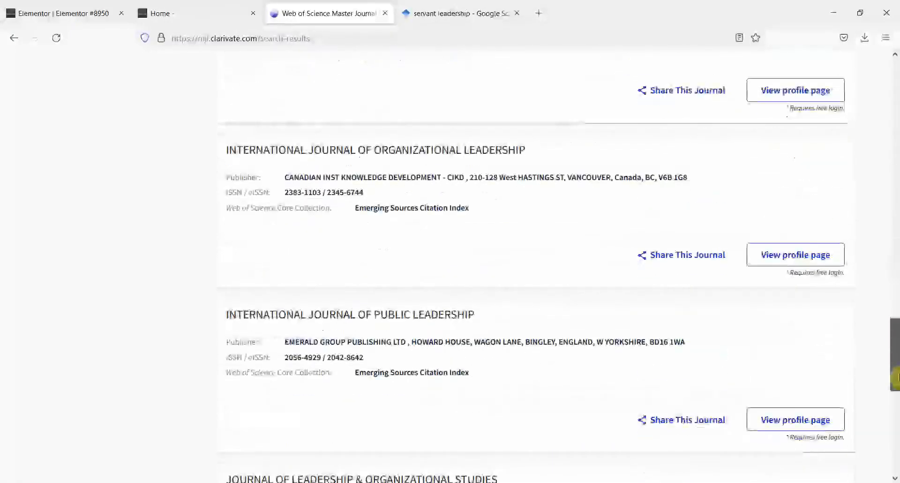
pyautogui.scroll(3)
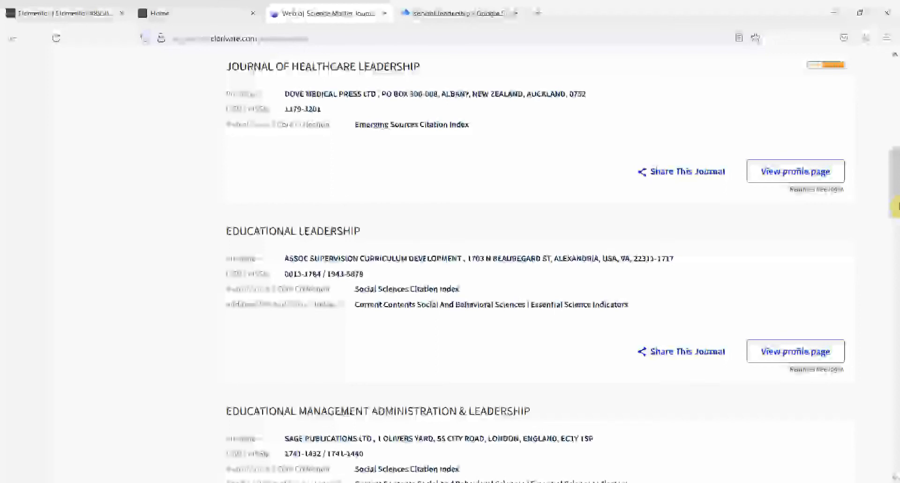
pyautogui.moveTo(684, 75)
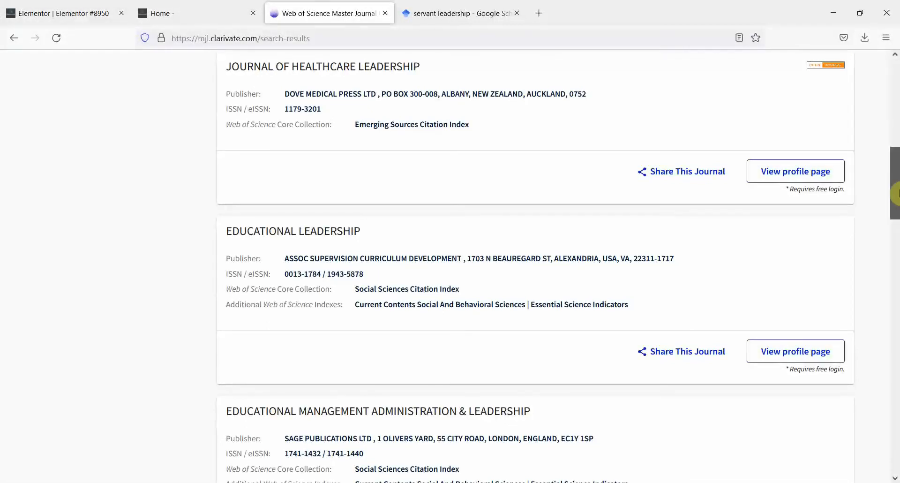
pyautogui.scroll(3)
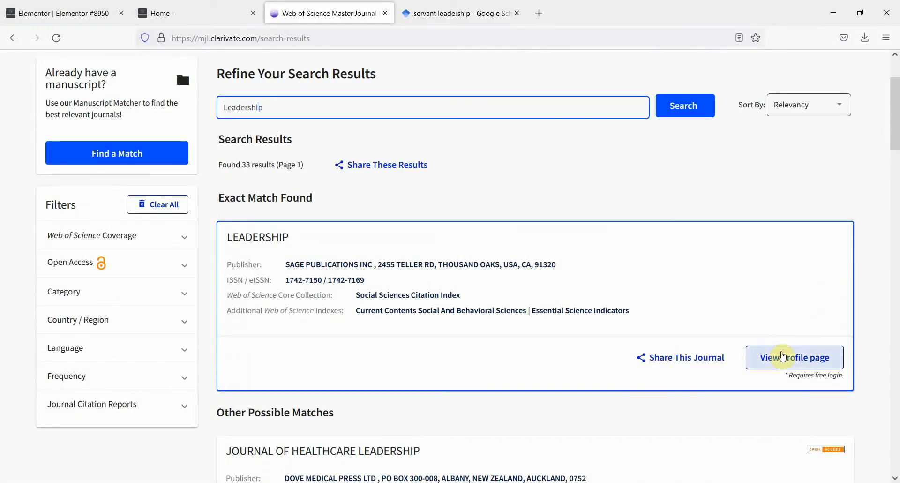
pyautogui.scroll(3)
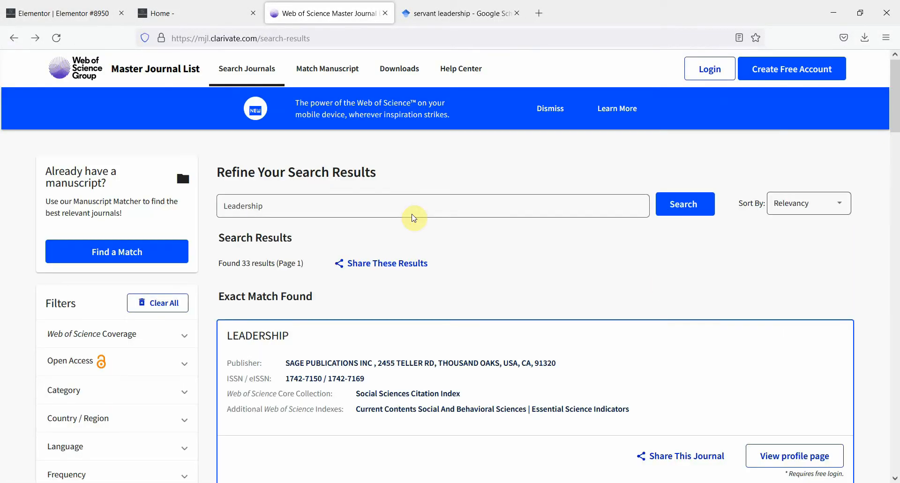
pyautogui.click(794, 455)
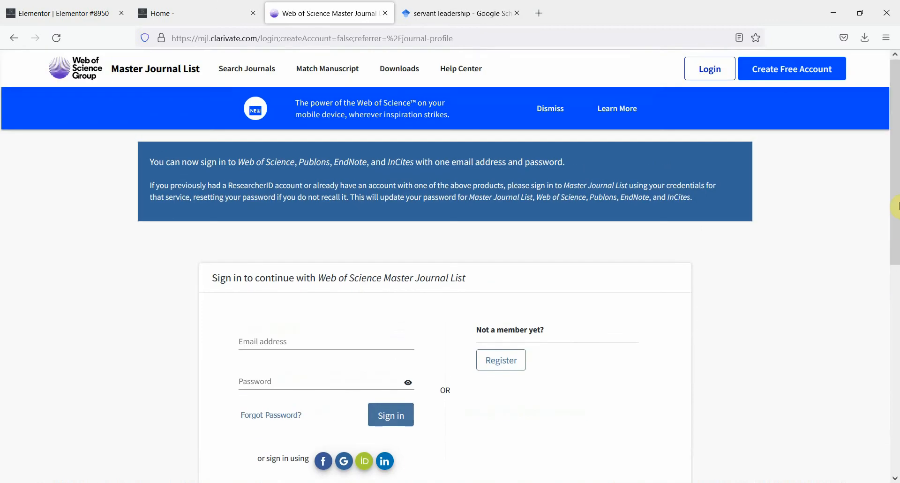
pyautogui.click(14, 37)
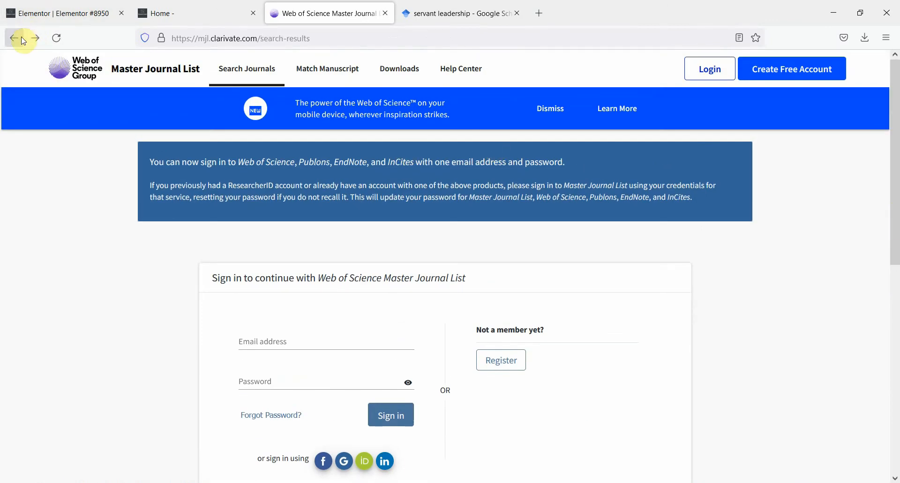
pyautogui.click(14, 38)
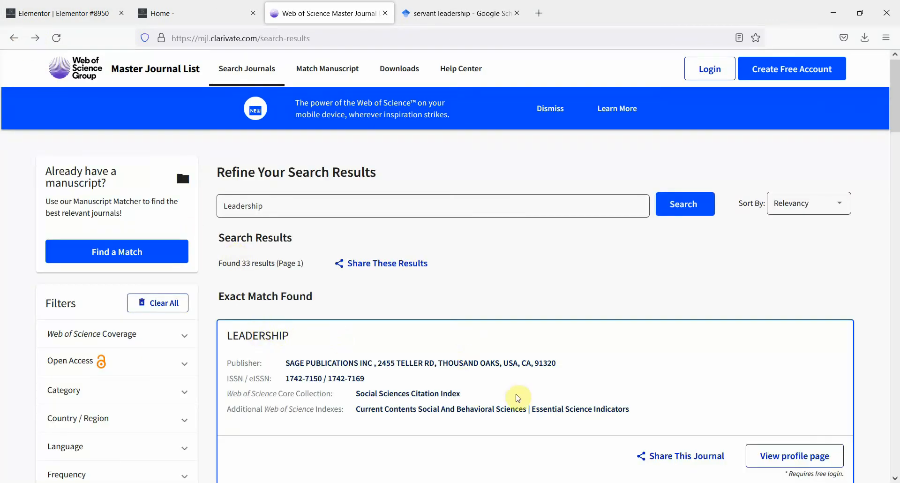
pyautogui.moveTo(330, 360)
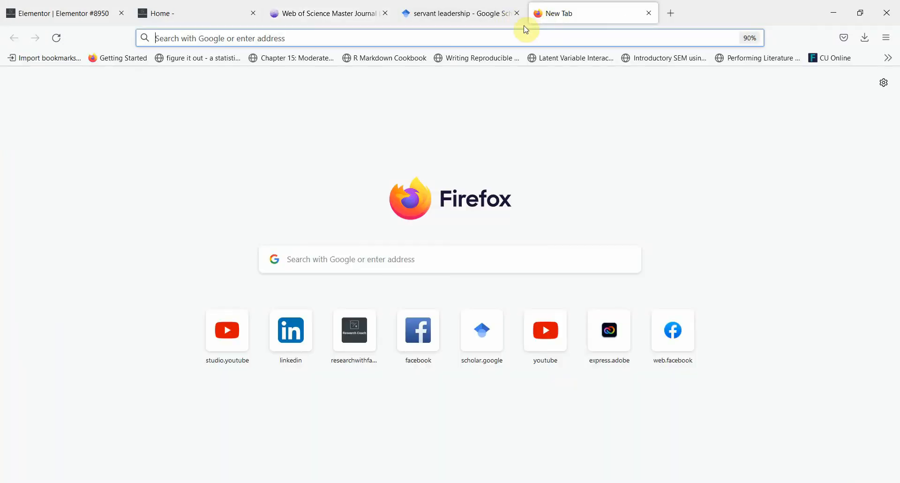
# Step: Google "Leadership Journal by Sage" and open the Leadership journal on SAGE Journals
pyautogui.write('Leader')
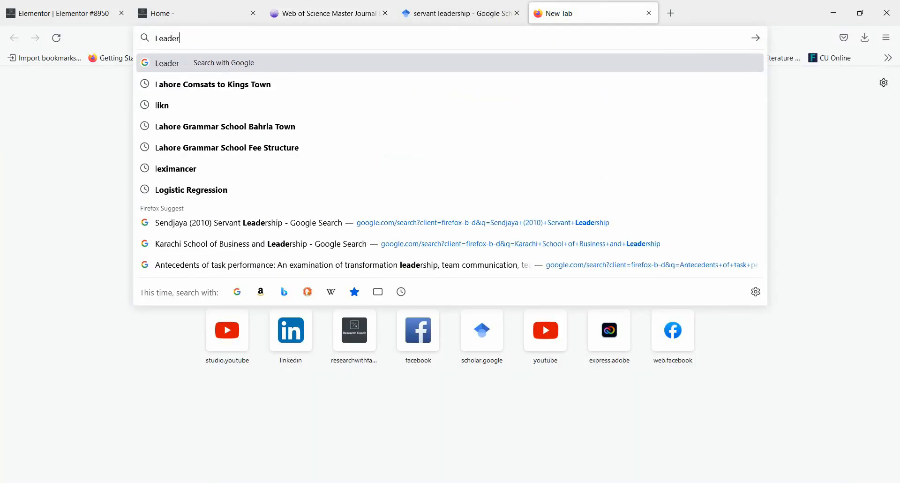
pyautogui.write('ship Jou')
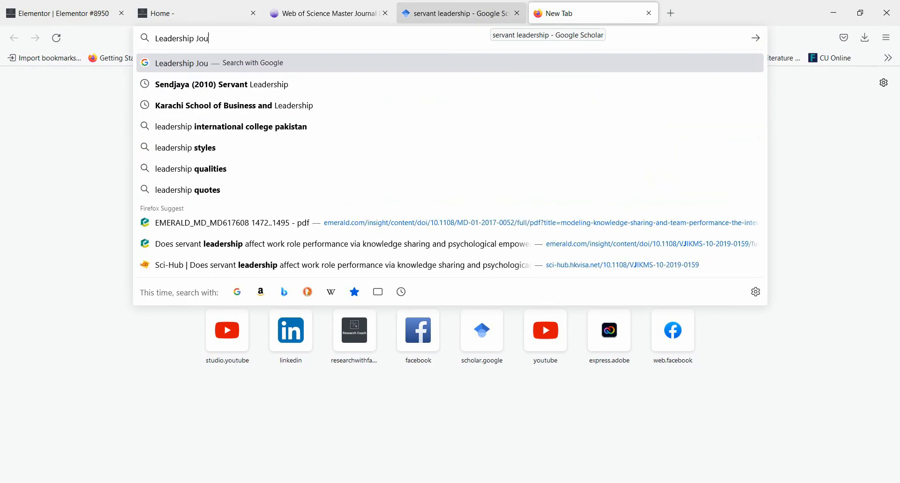
pyautogui.write('rnal by Sa')
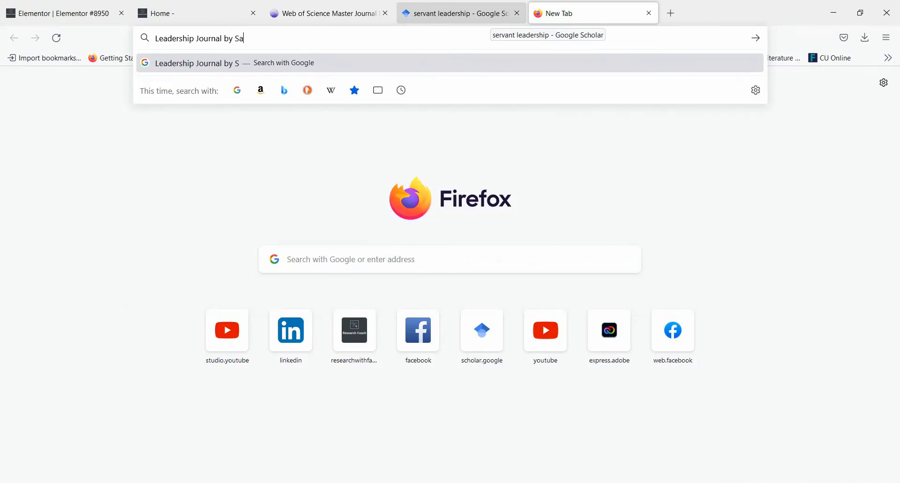
pyautogui.press('Return')
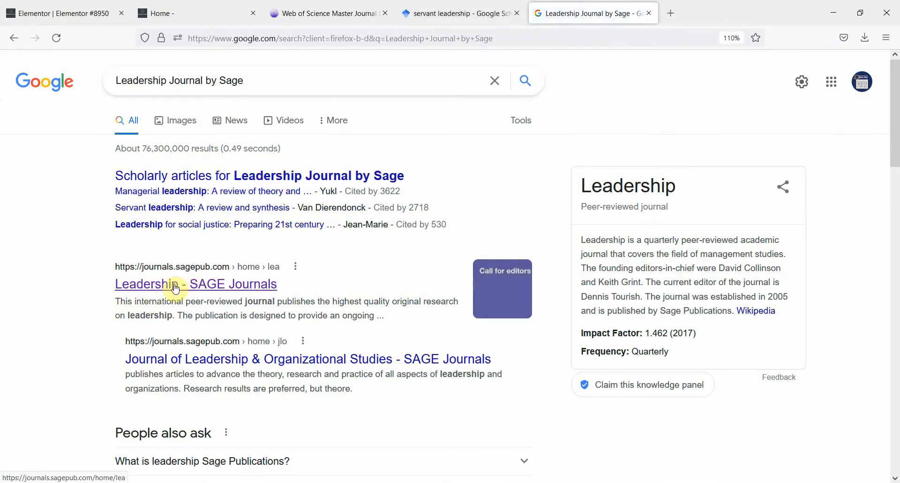
pyautogui.click(195, 284)
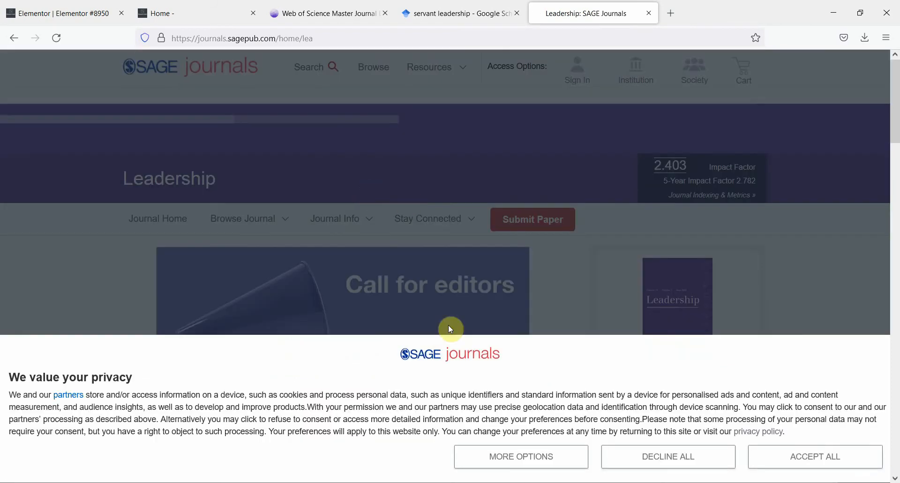
# Step: Dismiss the privacy banner and search the Leadership journal for Servant Leadership, giving 441 results
pyautogui.click(813, 456)
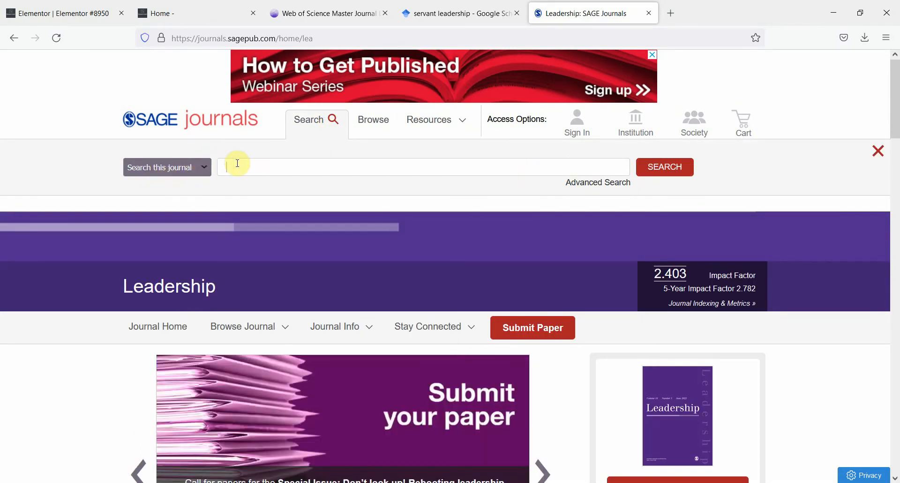
pyautogui.write('Ser')
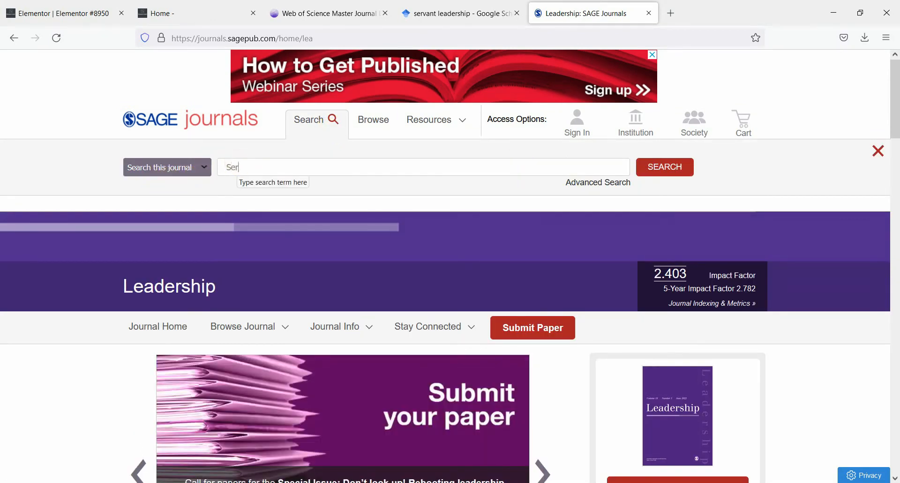
pyautogui.write('Servant L')
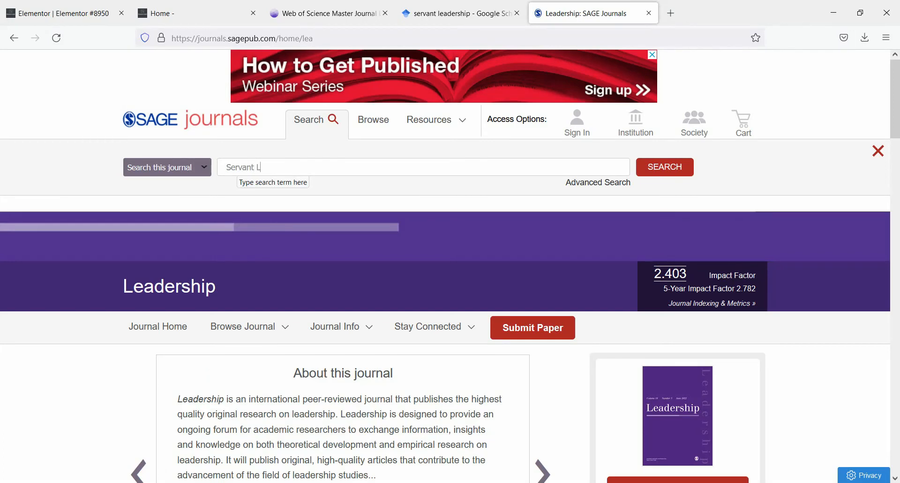
pyautogui.write('eadership')
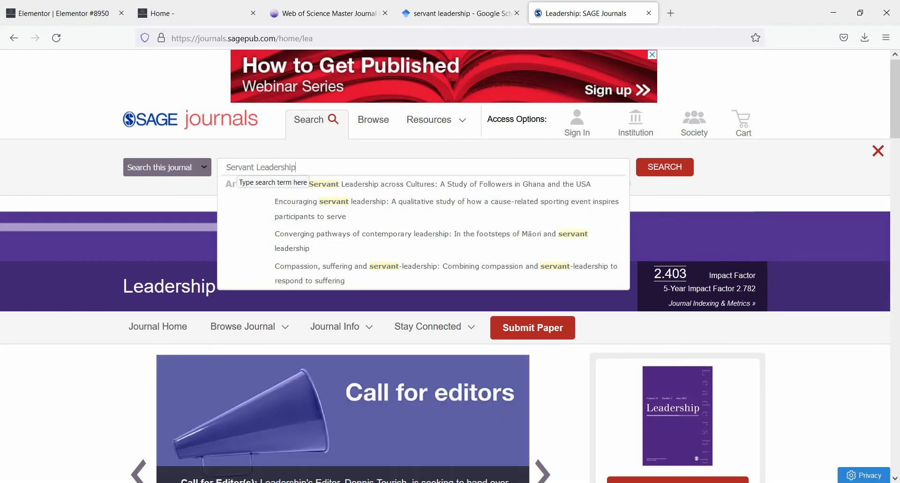
pyautogui.click(663, 167)
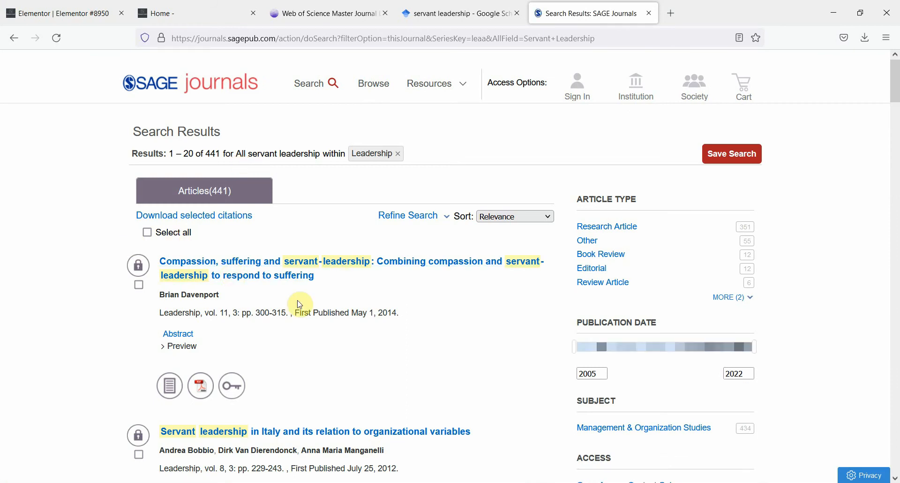
pyautogui.moveTo(636, 337)
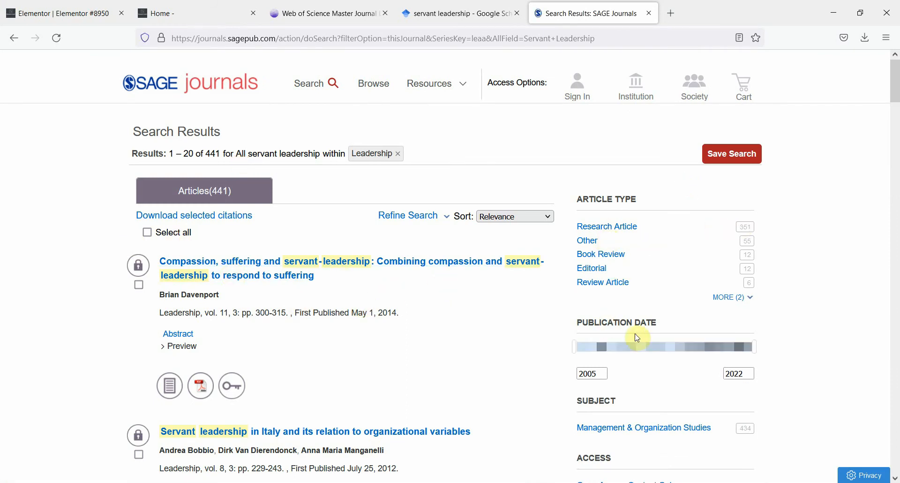
pyautogui.moveTo(271, 4)
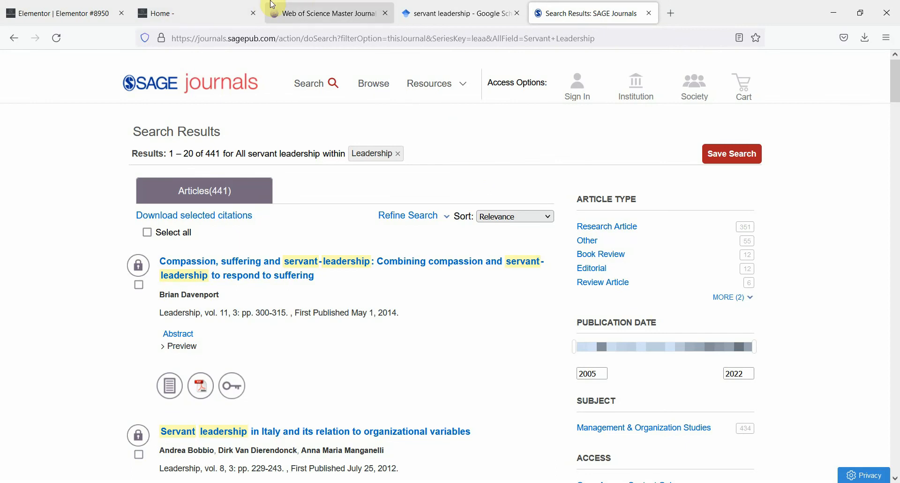
# Step: Search the Master Journal List for Social Responsibility and review the 6,458 results
pyautogui.click(327, 12)
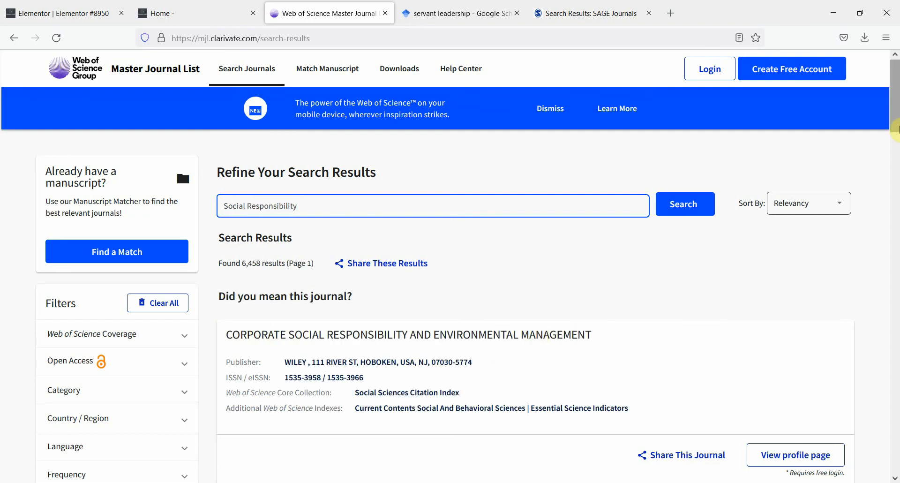
pyautogui.scroll(-3)
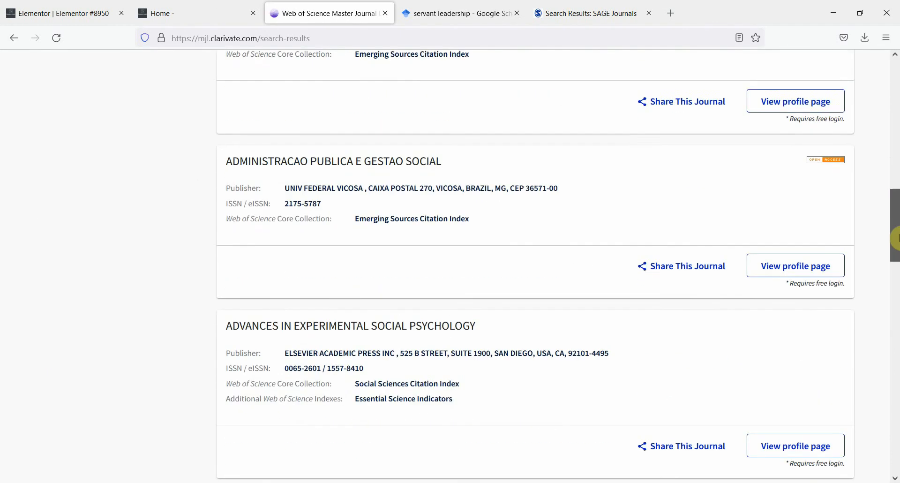
pyautogui.scroll(3)
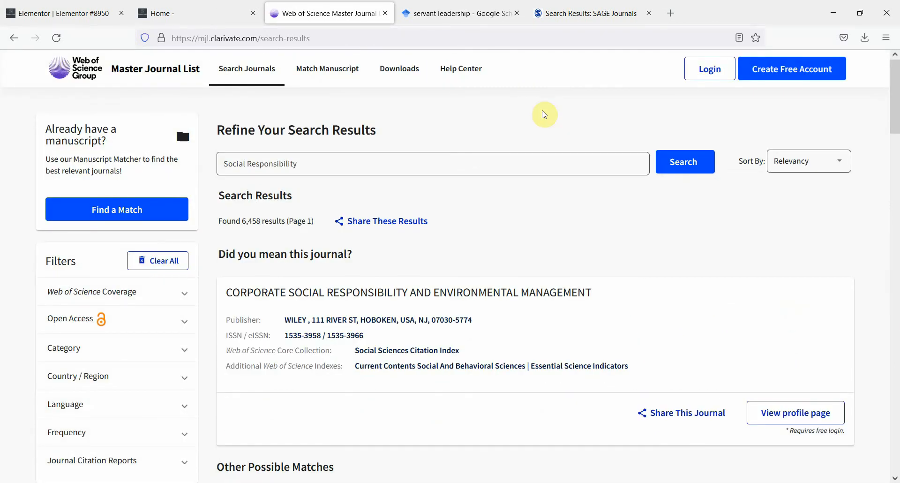